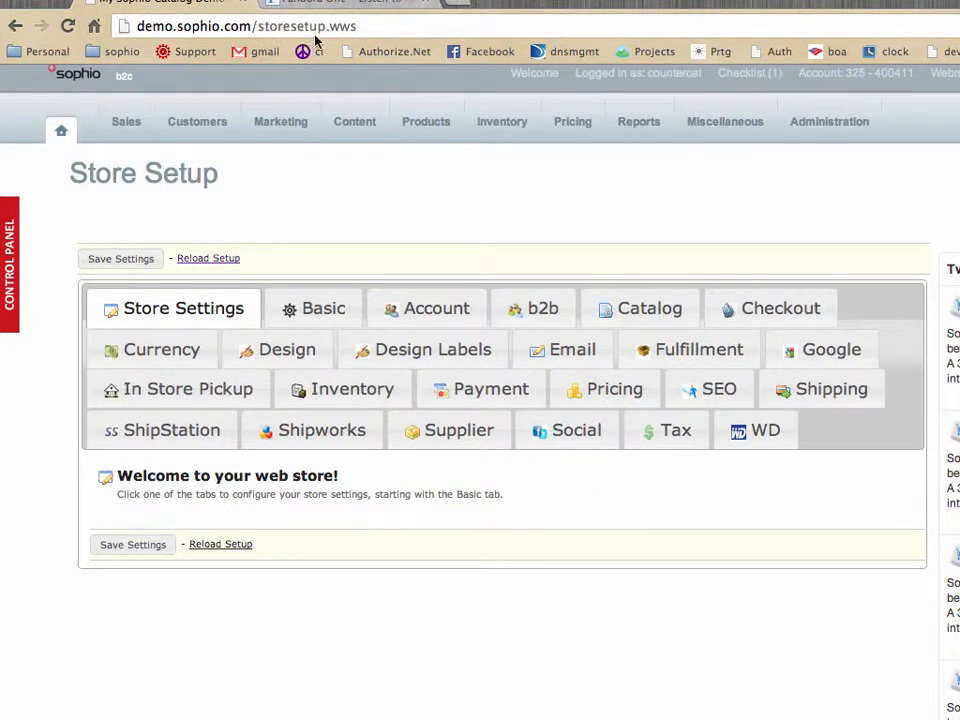
Show the Basic tab of Store Setup and scroll through store details, more settings and return settings
click(260, 26)
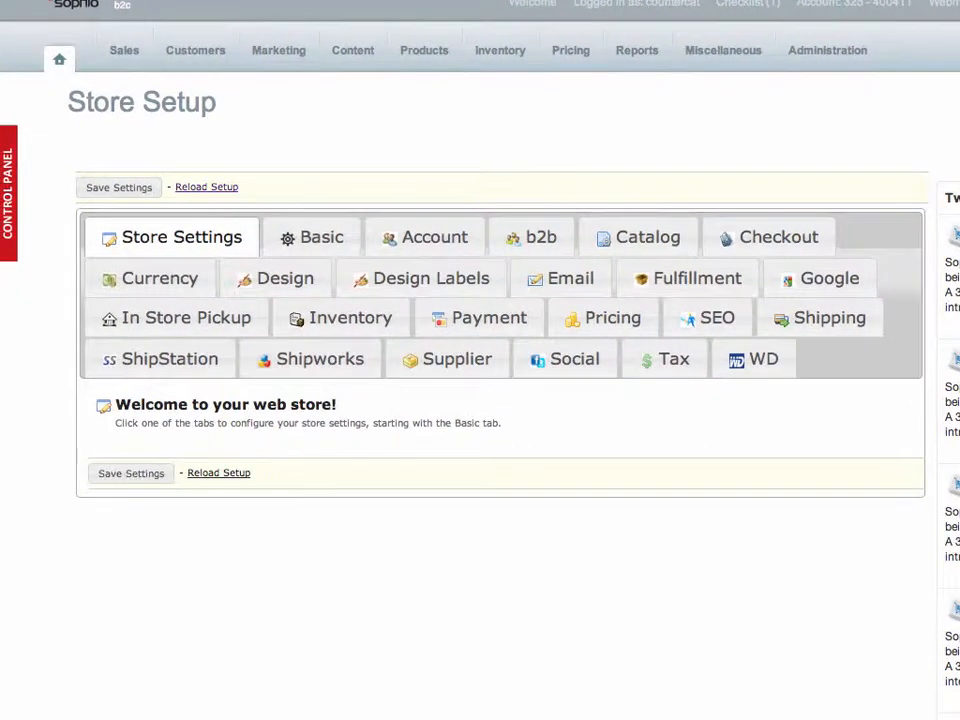
mouse_move(576, 124)
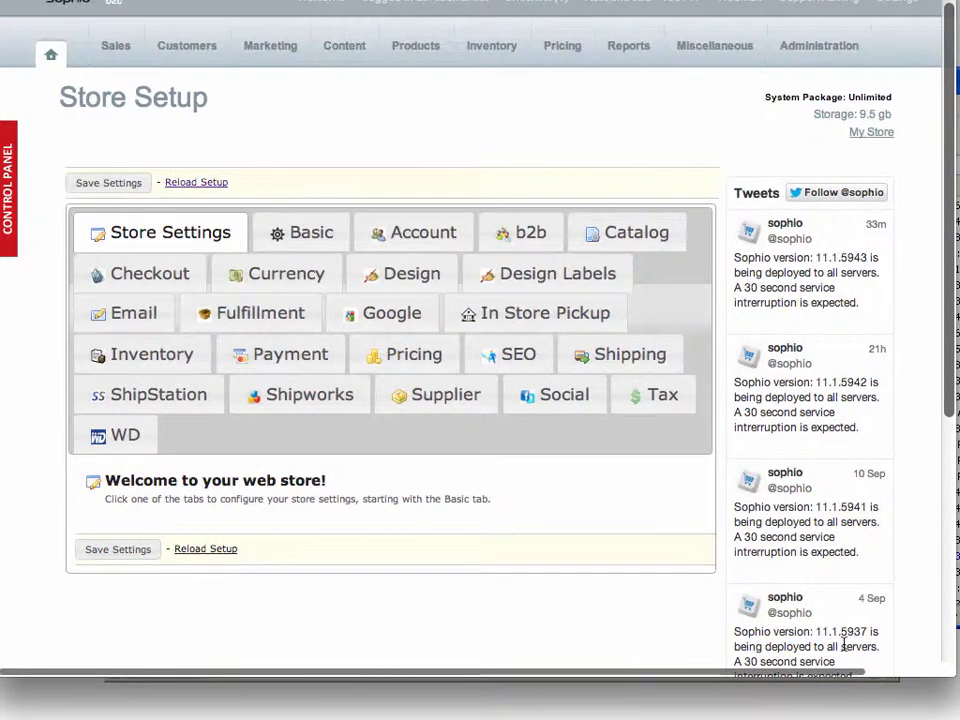
mouse_move(884, 352)
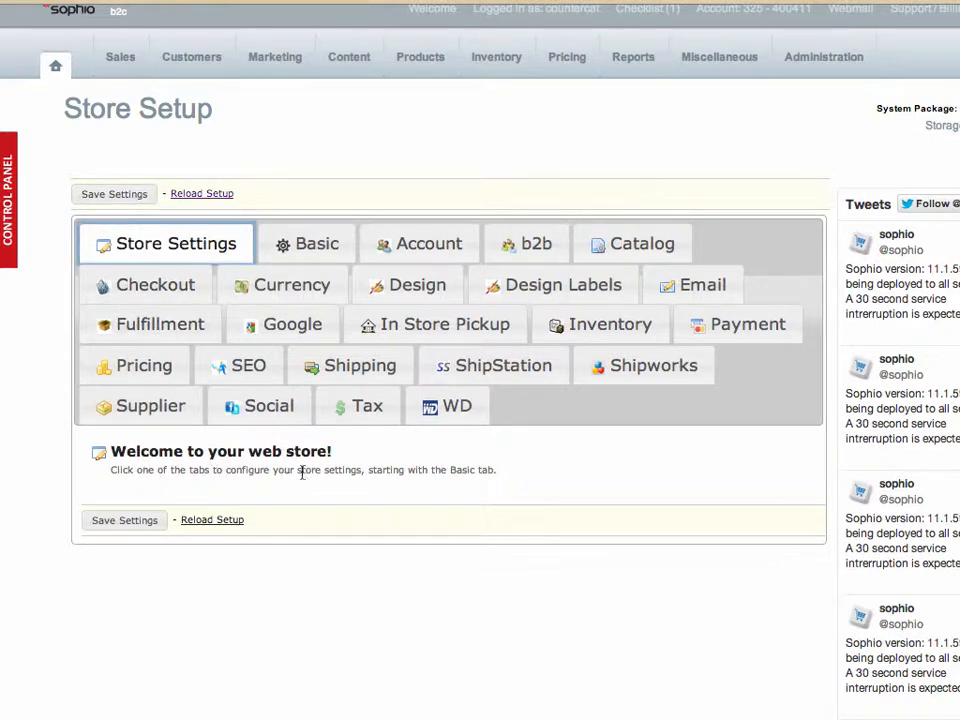
mouse_move(290, 488)
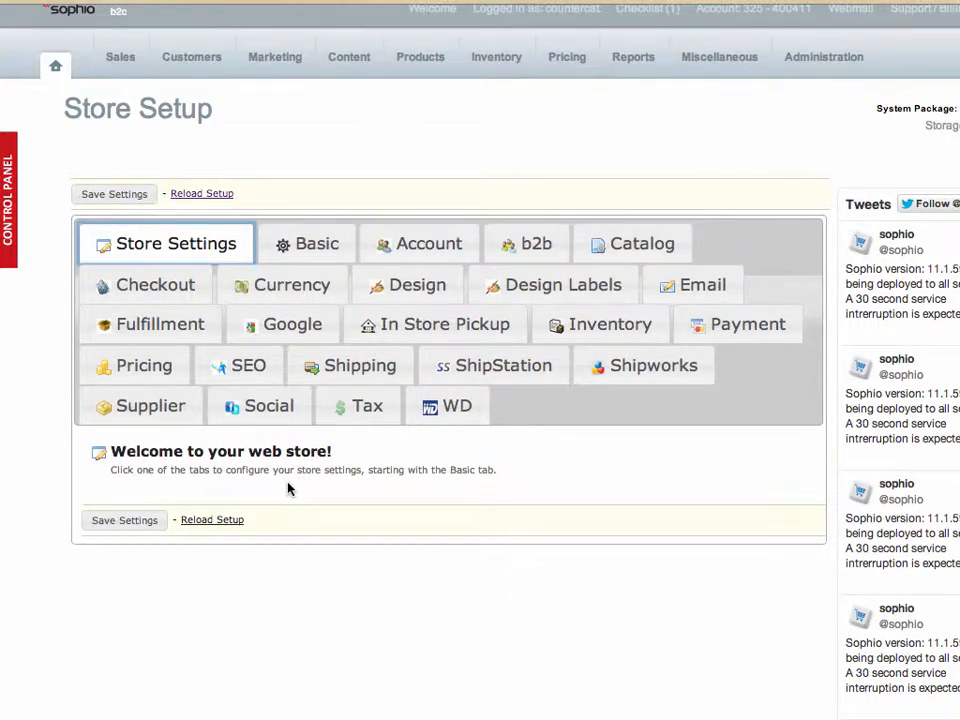
mouse_move(452, 494)
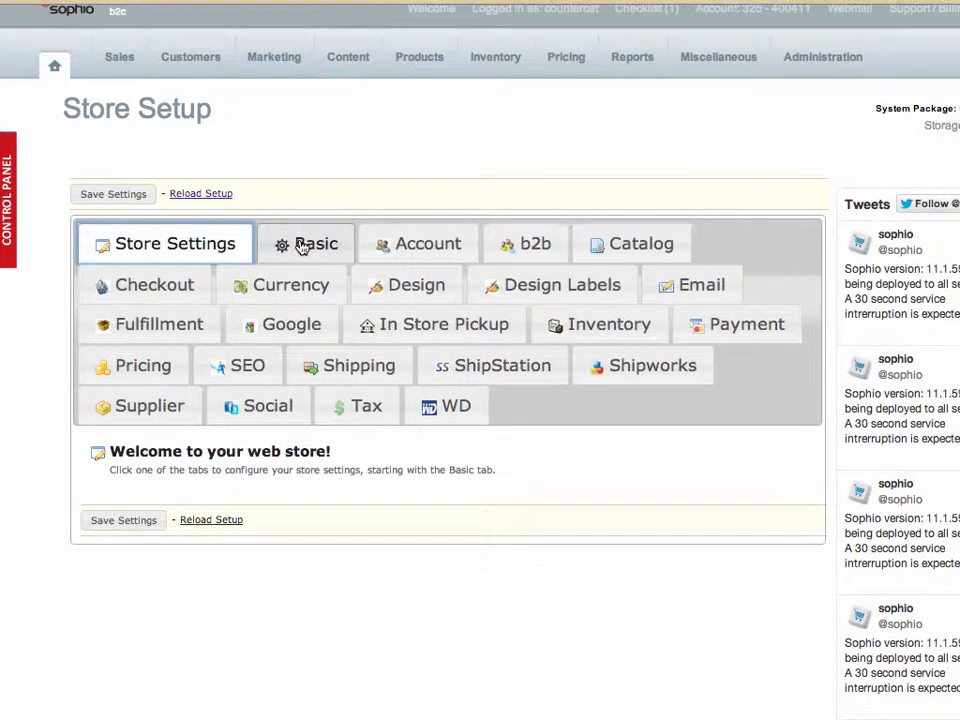
click(304, 244)
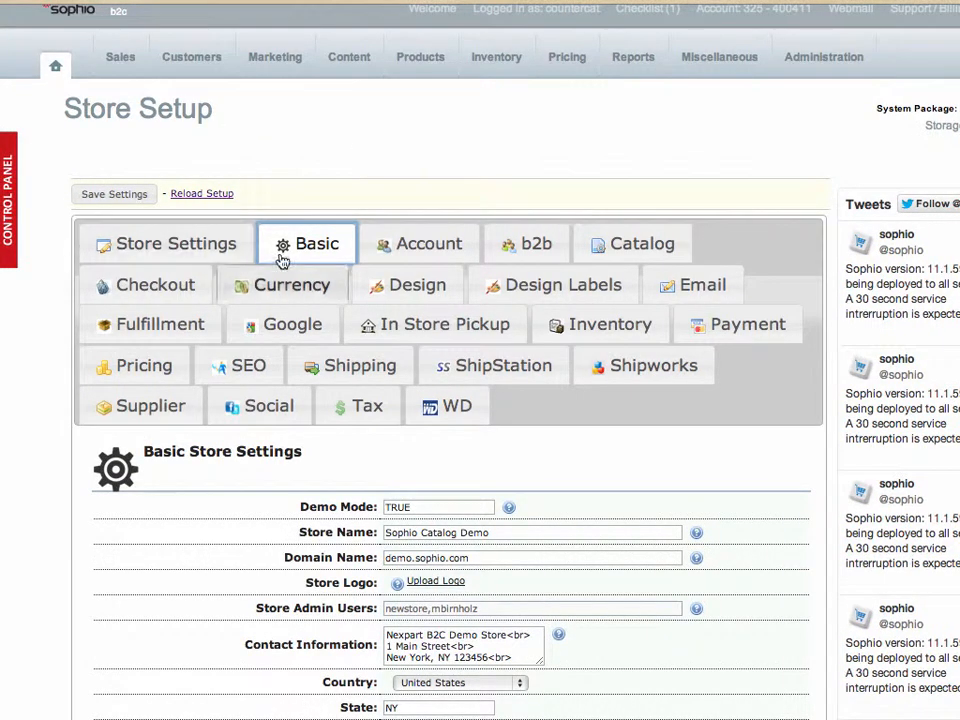
scroll(down, 3)
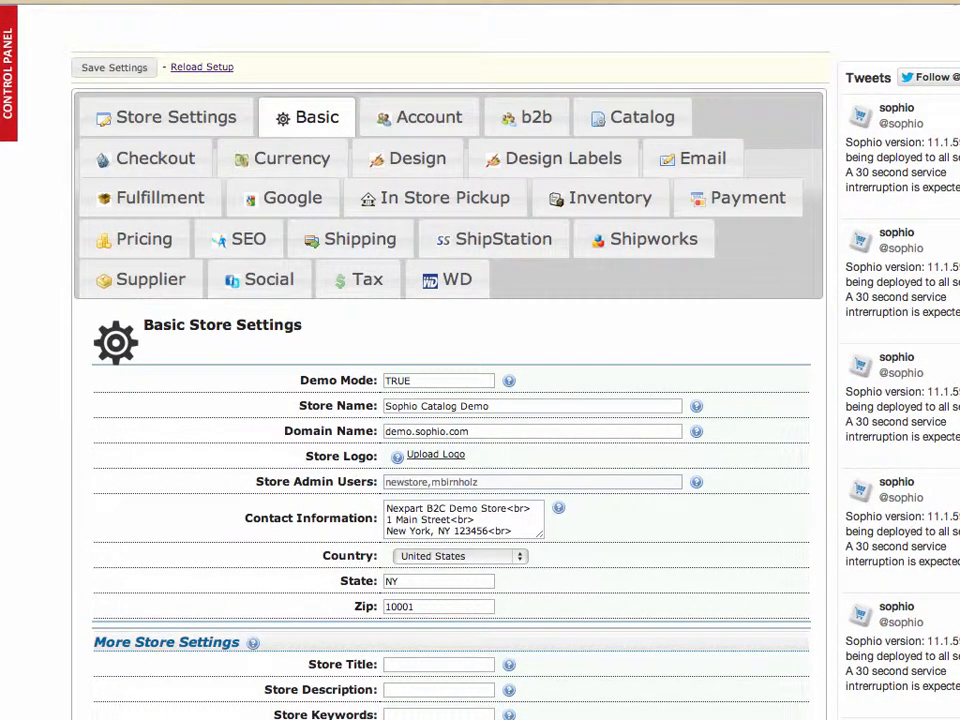
scroll(down, 3)
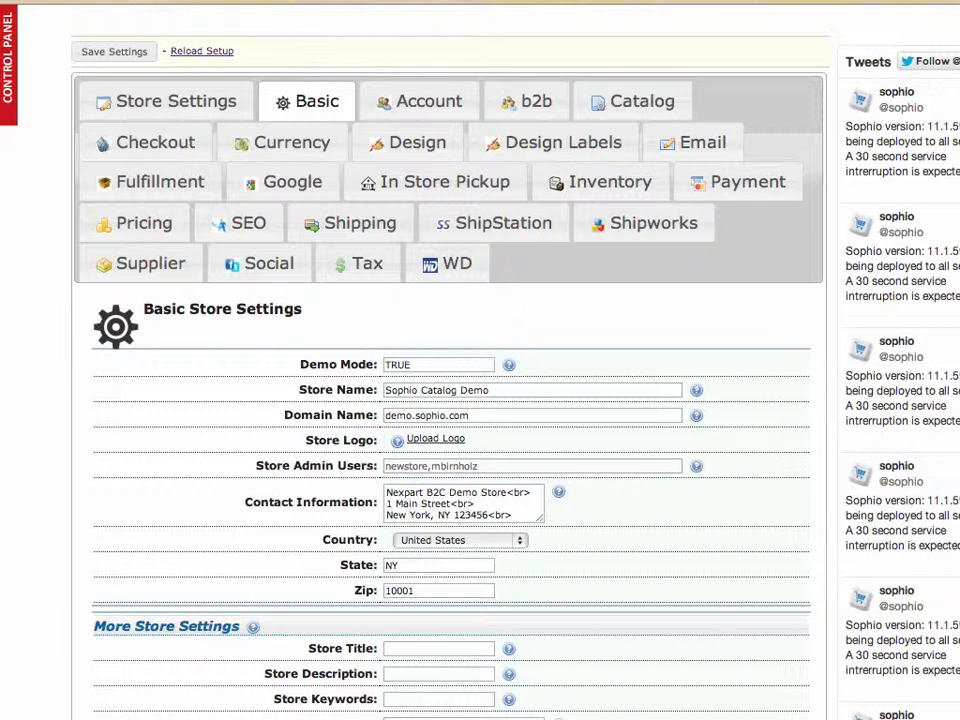
scroll(down, 3)
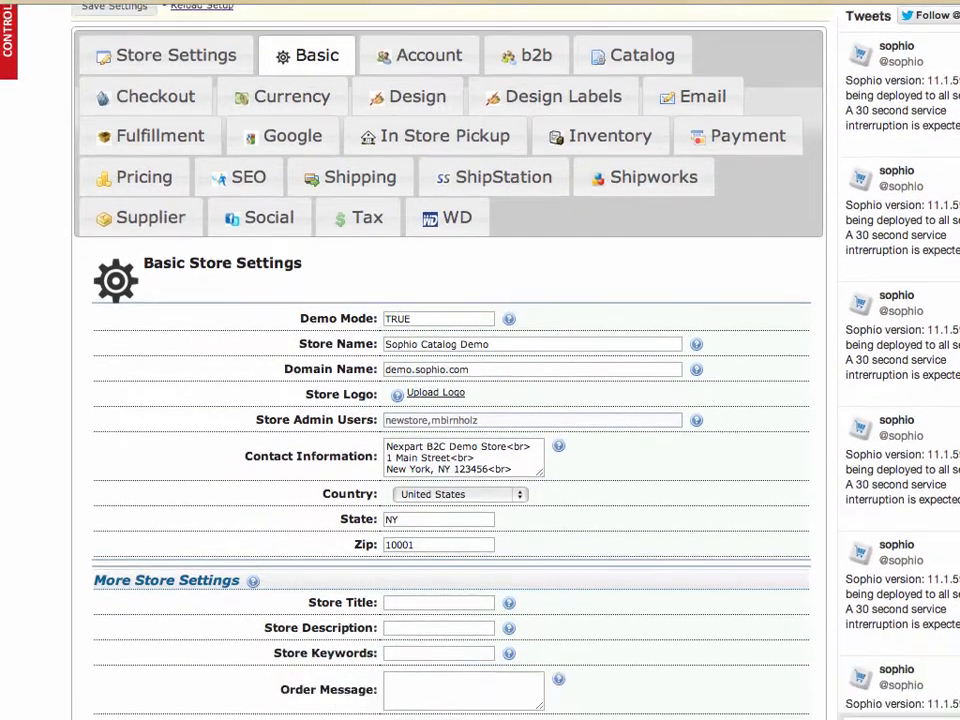
scroll(down, 3)
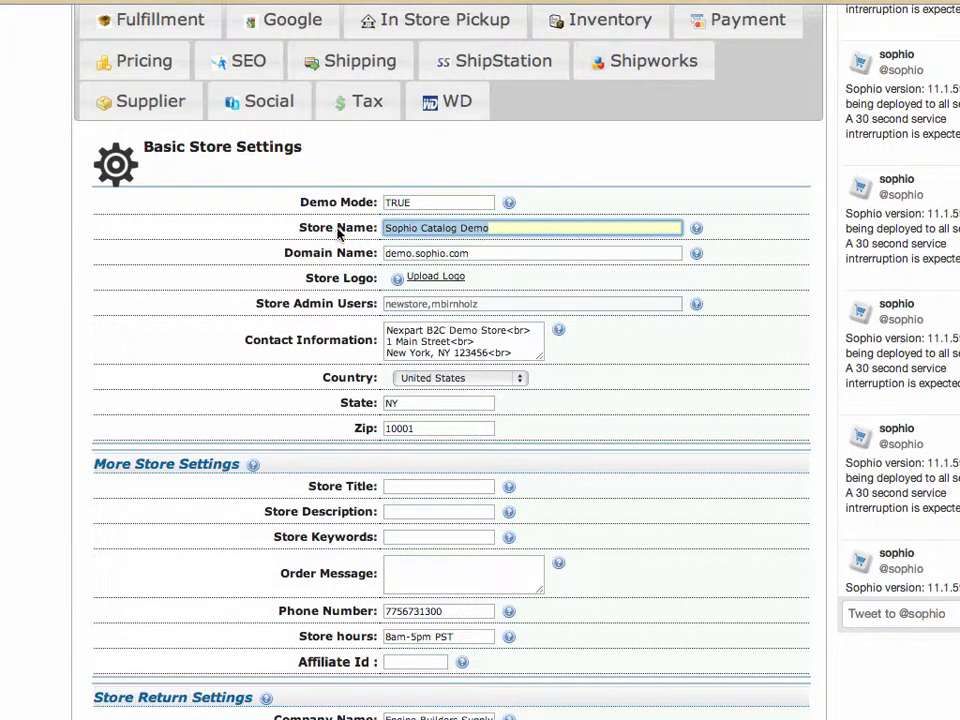
mouse_move(344, 204)
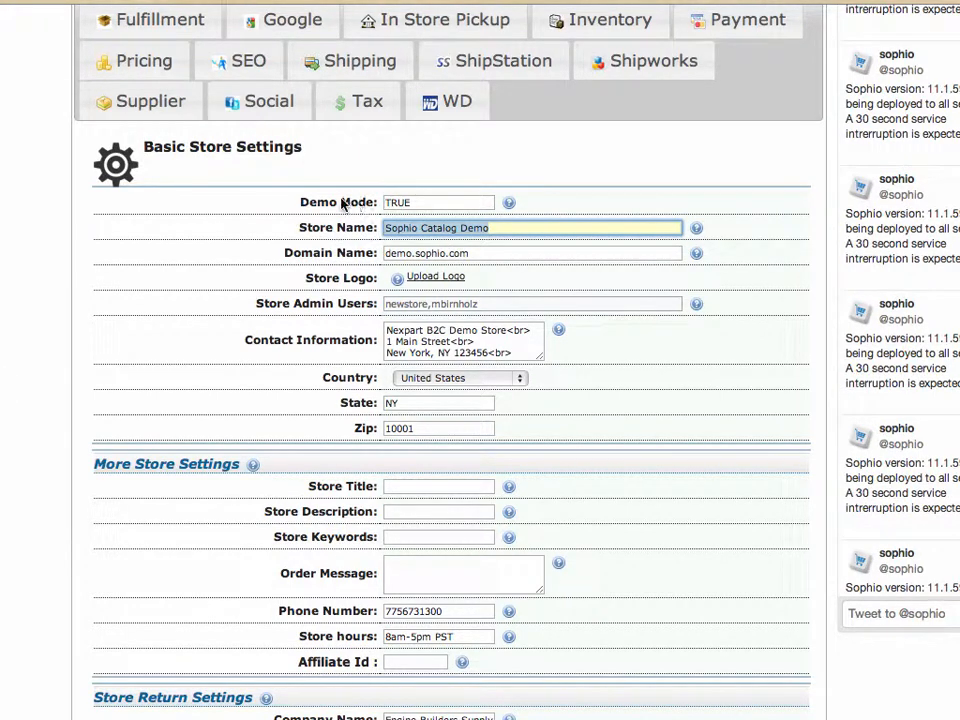
scroll(down, 3)
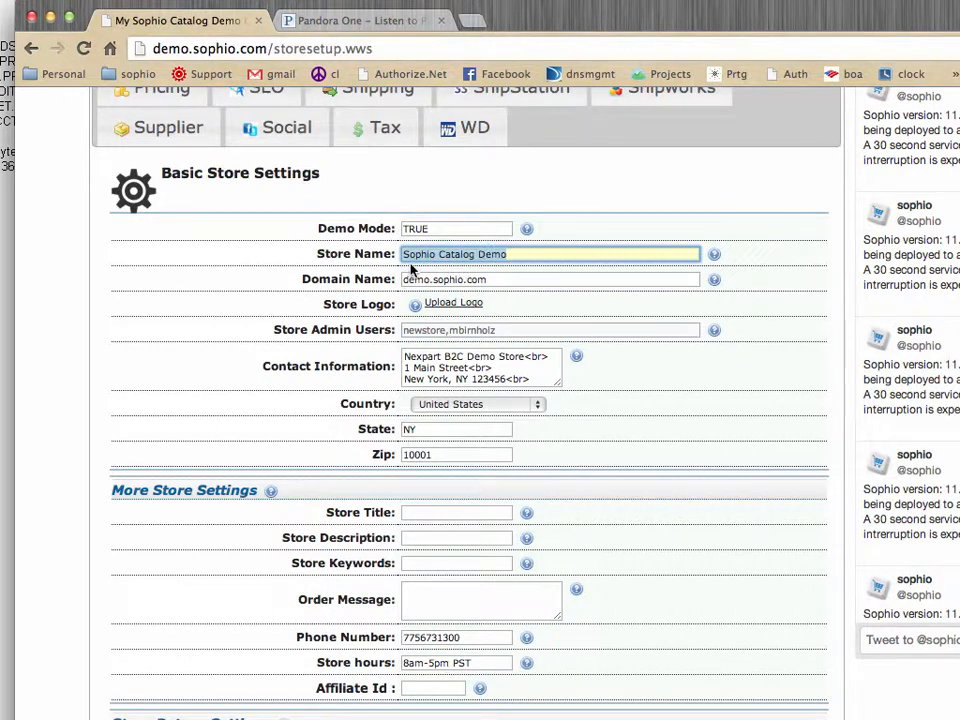
scroll(down, 3)
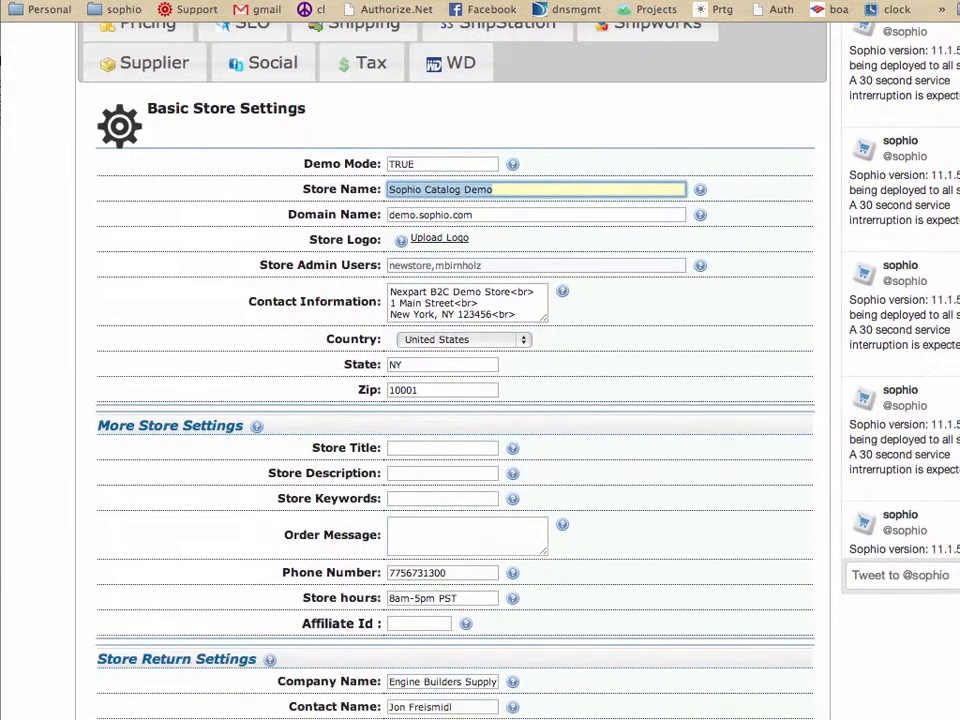
scroll(down, 3)
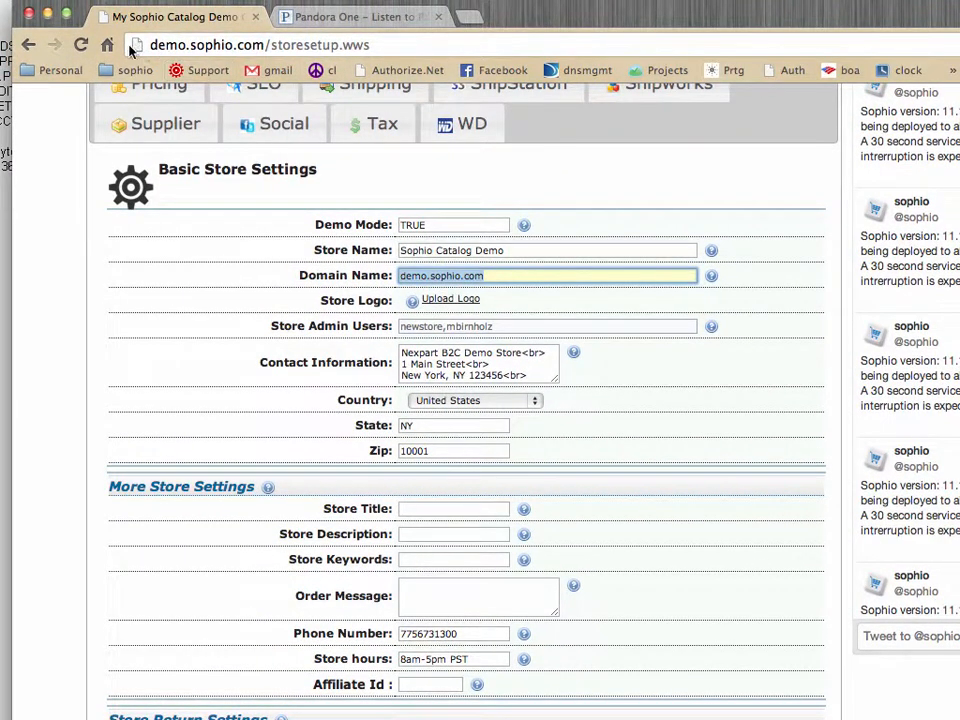
scroll(down, 3)
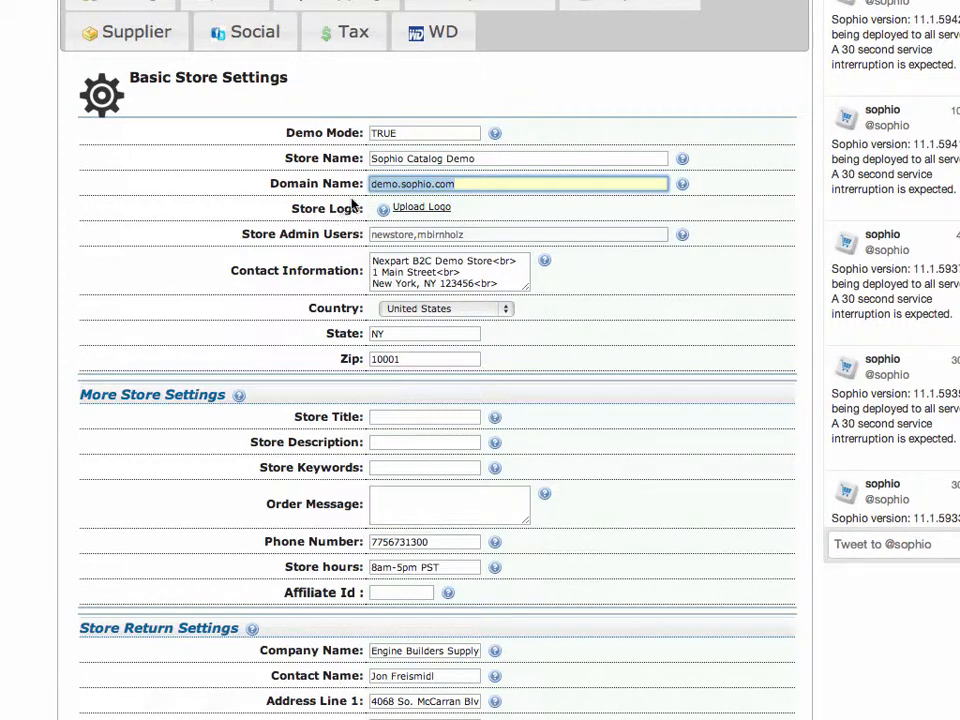
mouse_move(460, 212)
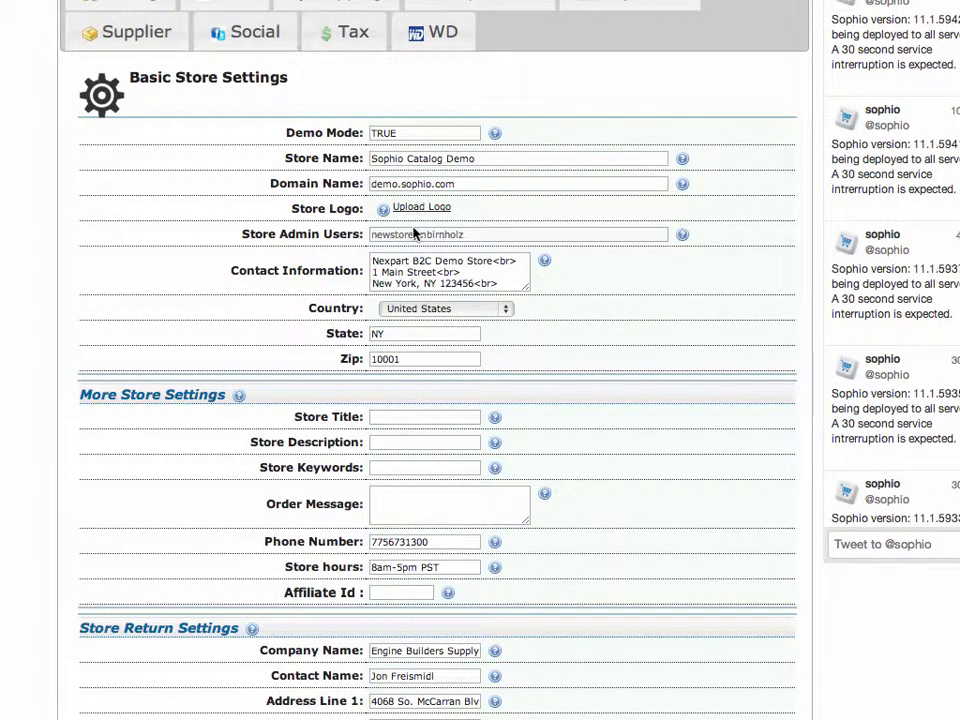
Start a logo upload and browse Desktop files sorted by kind to find an image
click(422, 206)
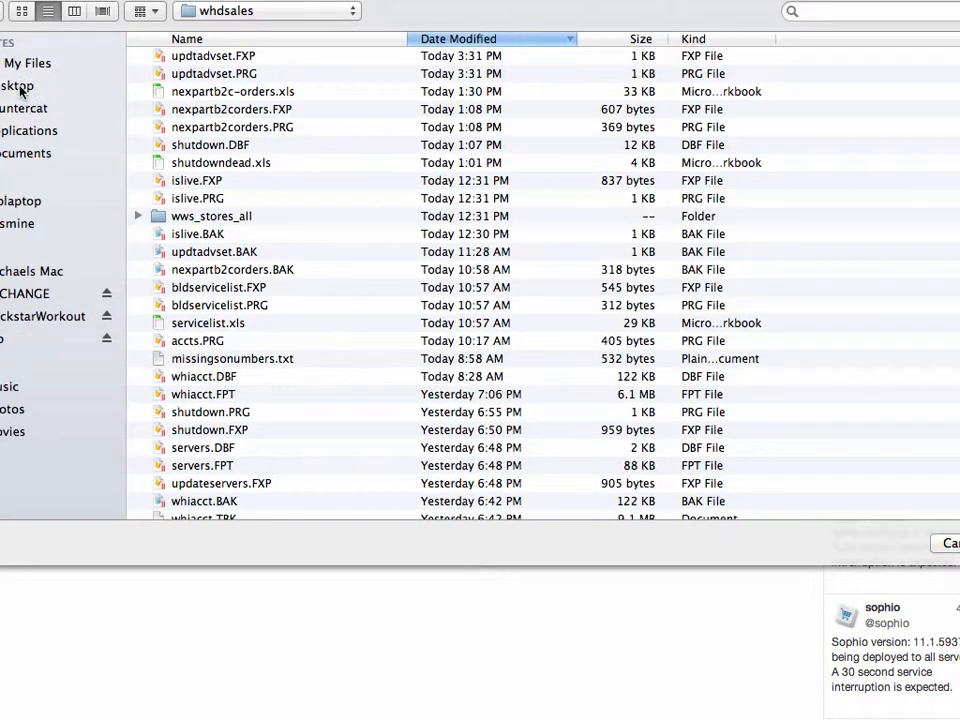
click(18, 86)
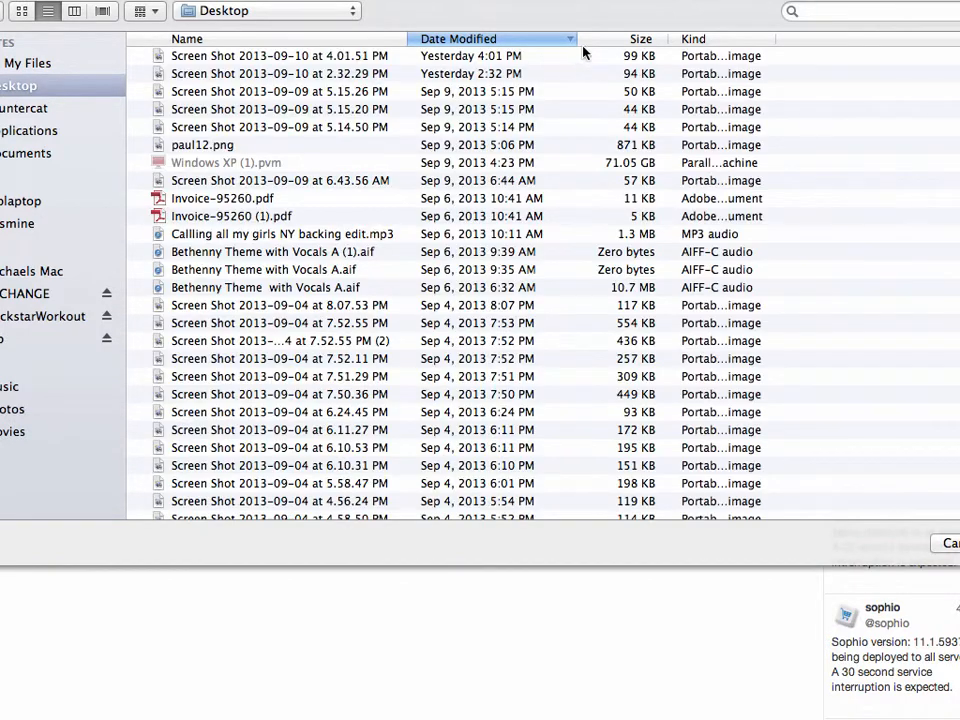
click(694, 40)
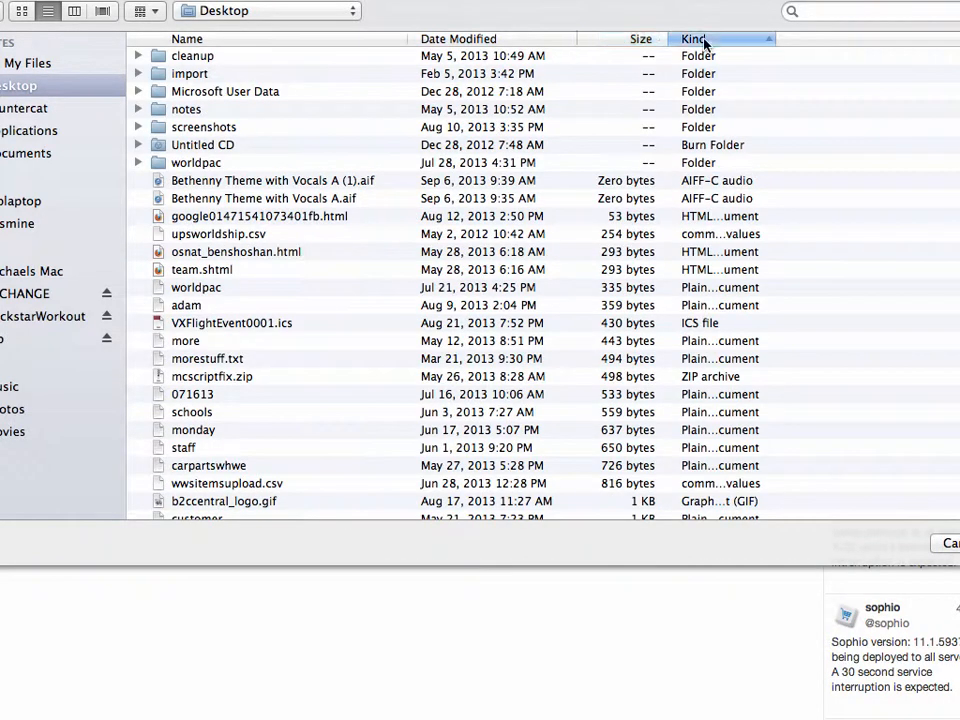
click(692, 38)
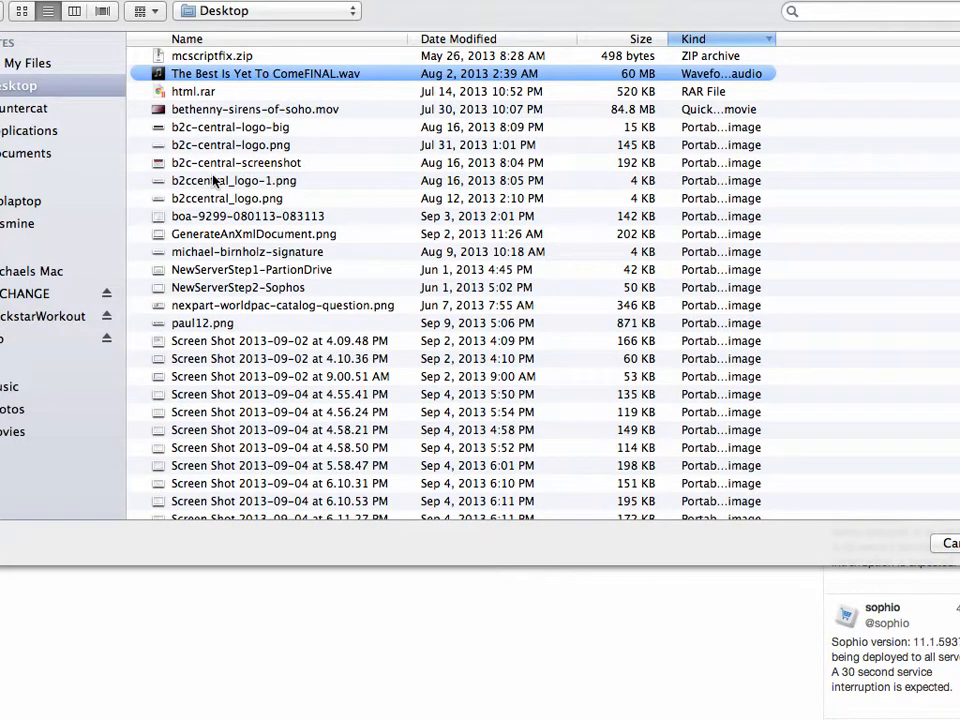
mouse_move(242, 356)
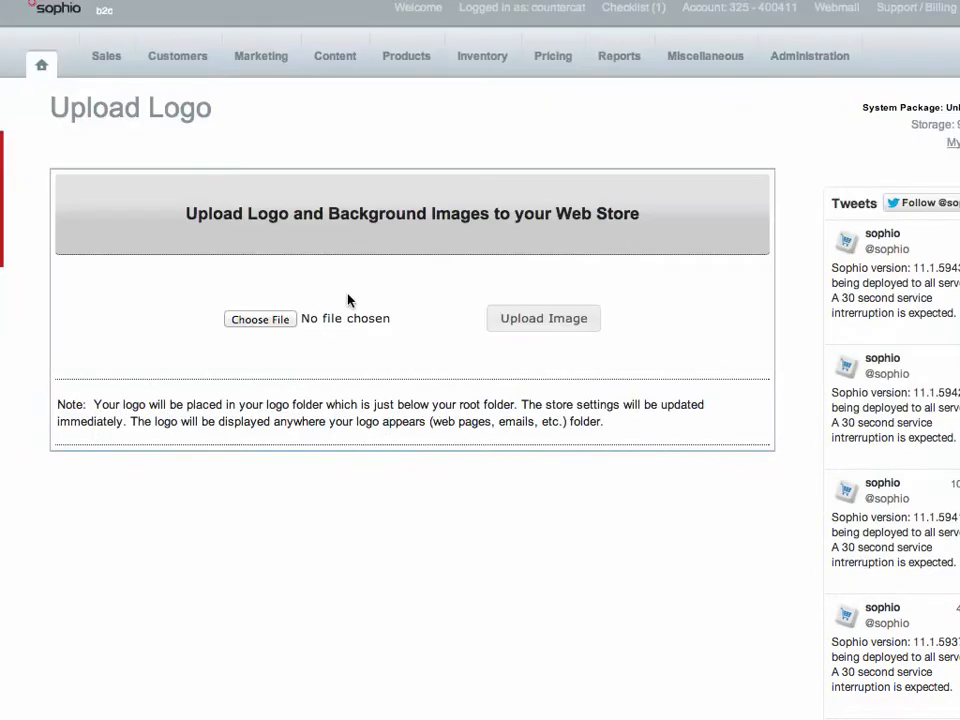
Submit the screenshot PNG as the store logo; it is rejected for exceeding 100k
click(260, 318)
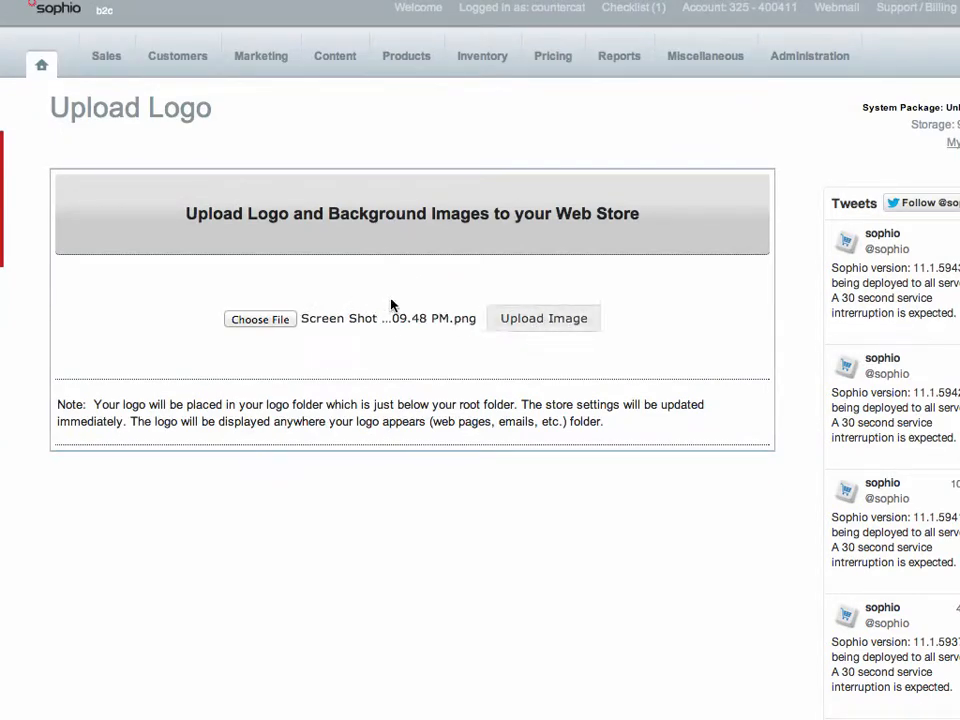
click(544, 318)
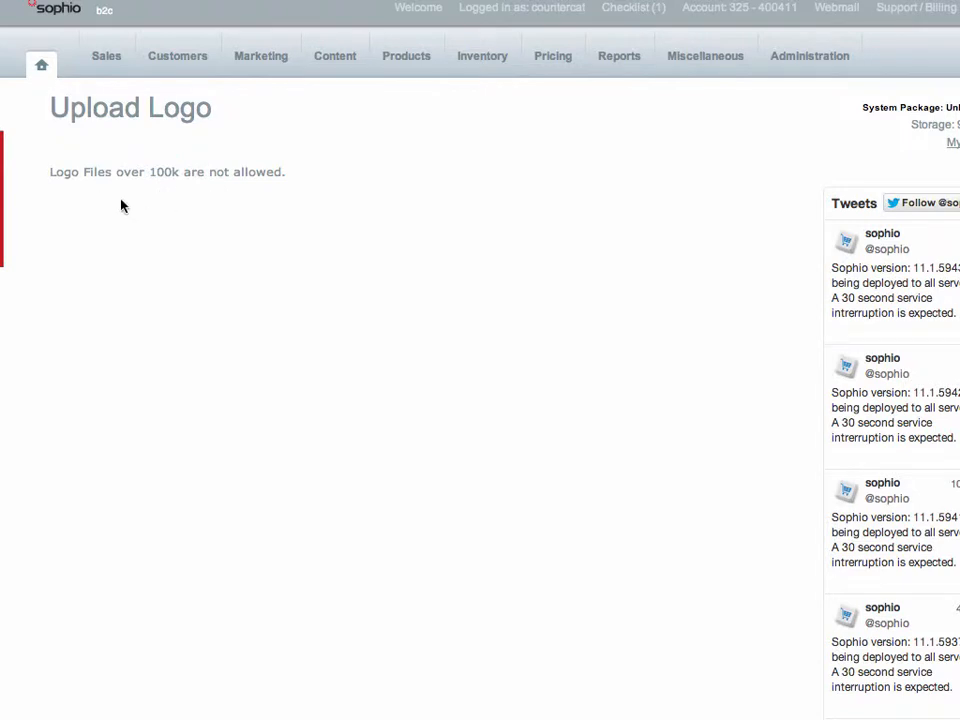
mouse_move(288, 160)
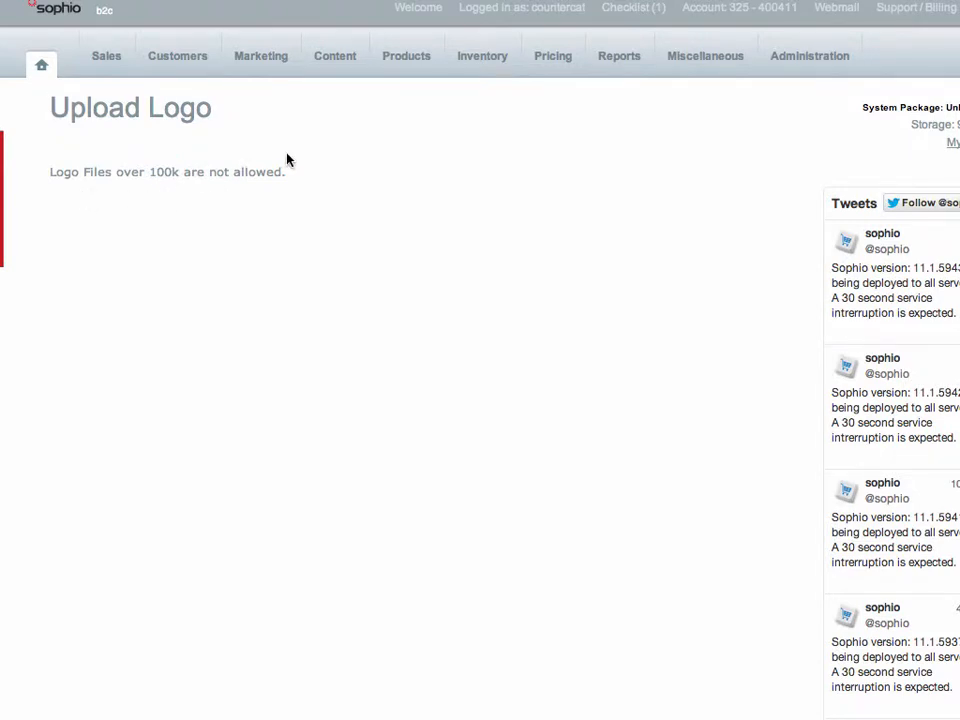
mouse_move(576, 204)
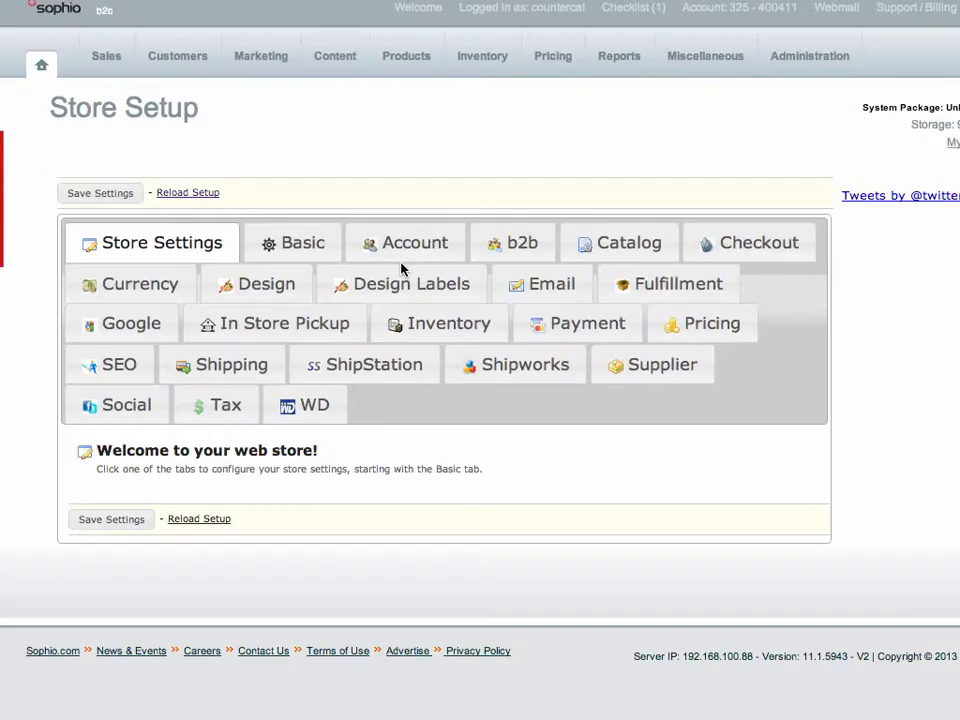
Return to Basic Store Settings and place the cursor in the Contact Information box
click(302, 242)
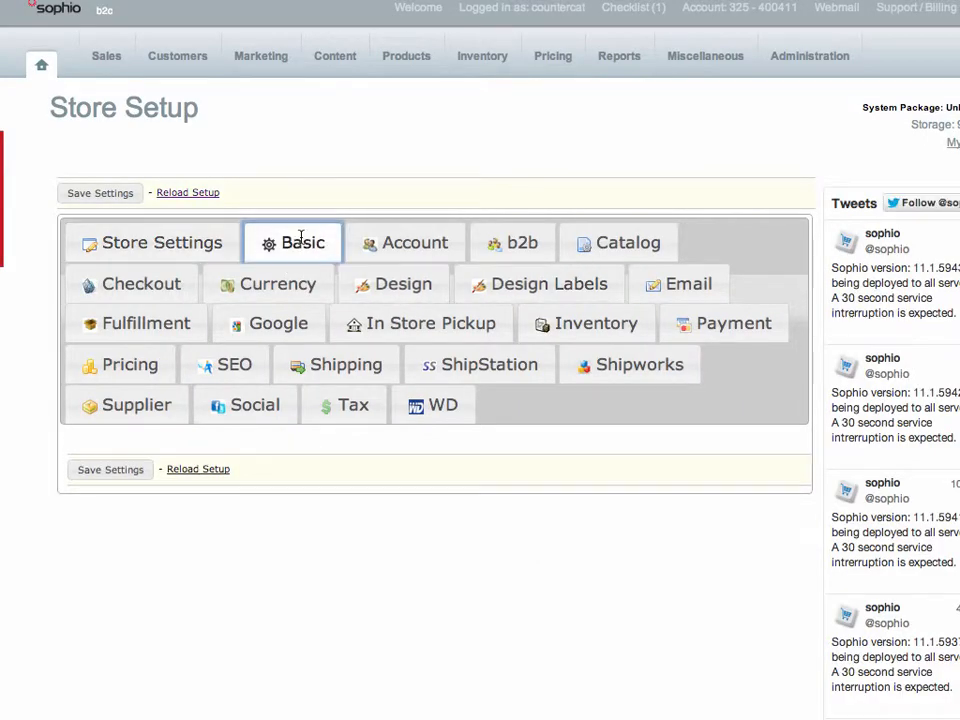
click(292, 242)
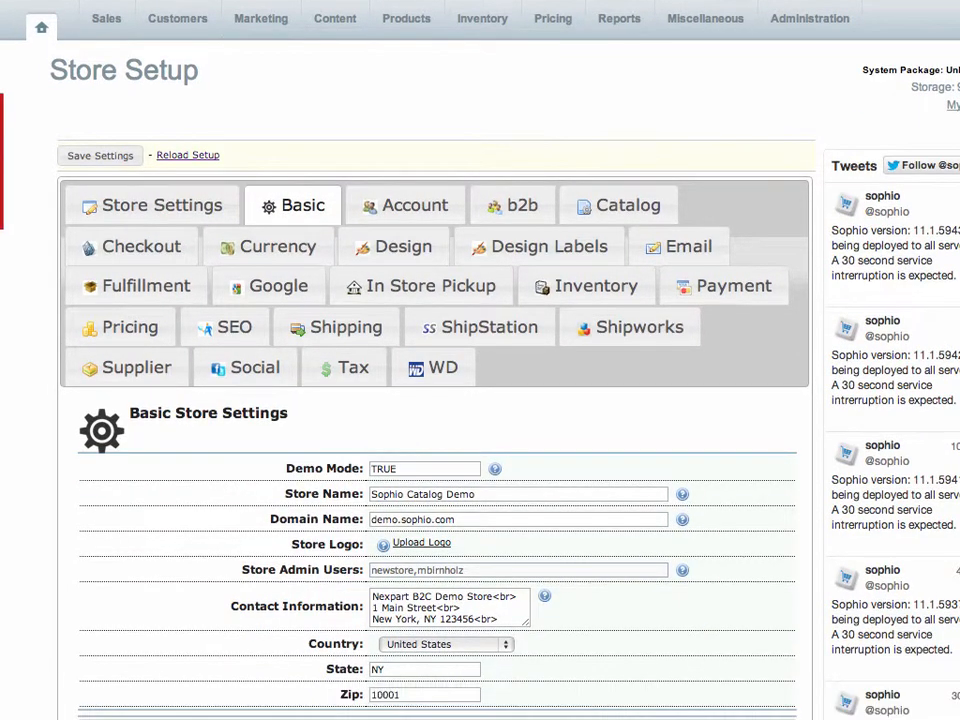
scroll(down, 3)
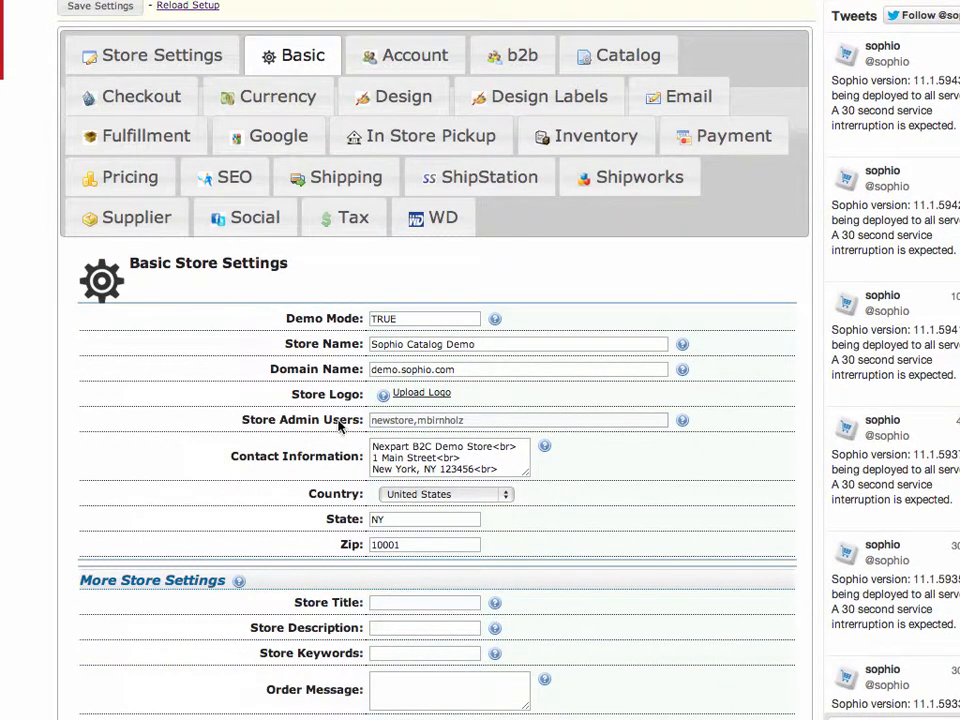
double_click(416, 420)
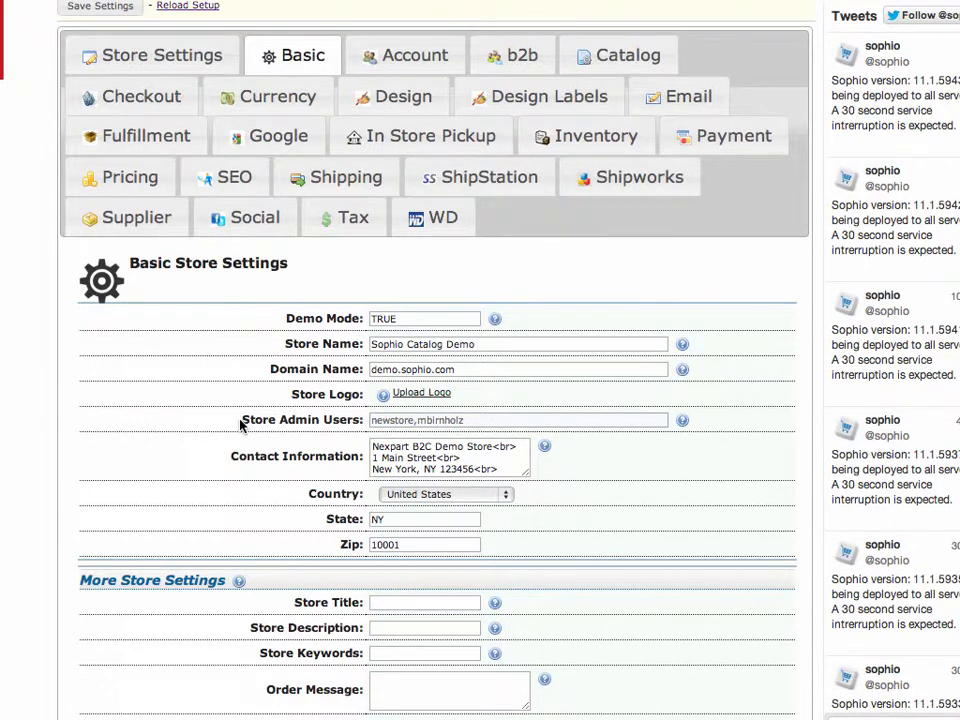
mouse_move(390, 432)
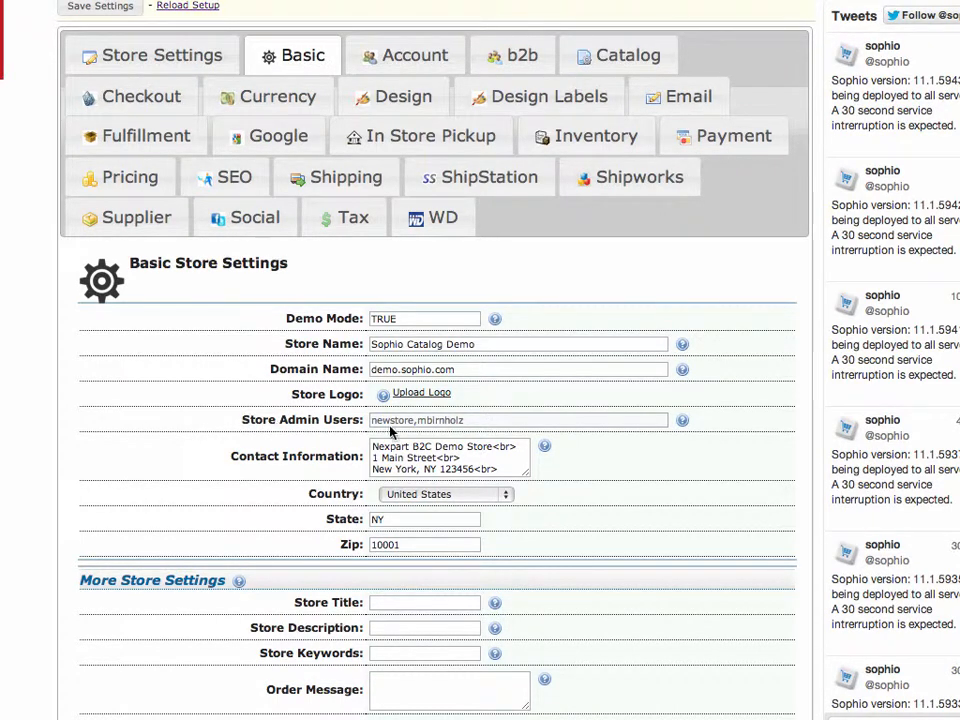
mouse_move(436, 420)
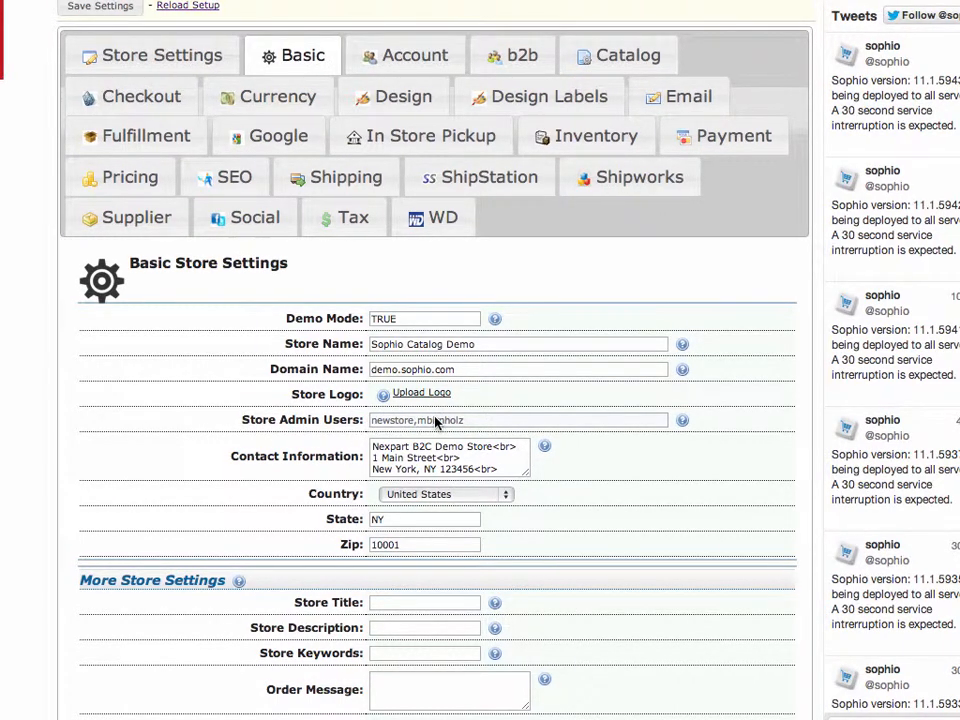
mouse_move(380, 424)
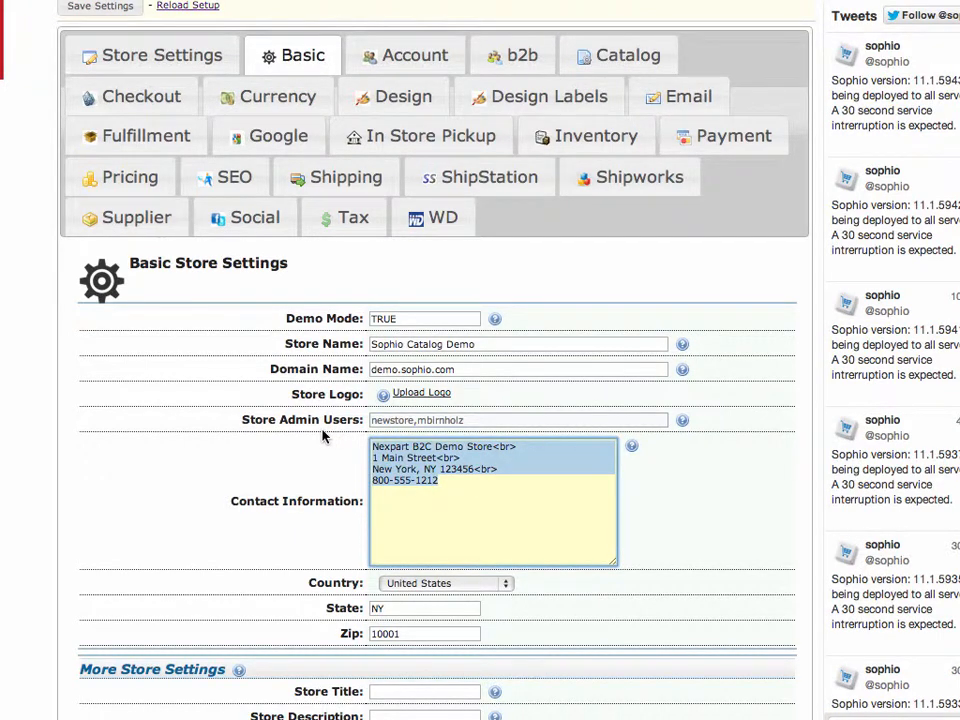
click(520, 448)
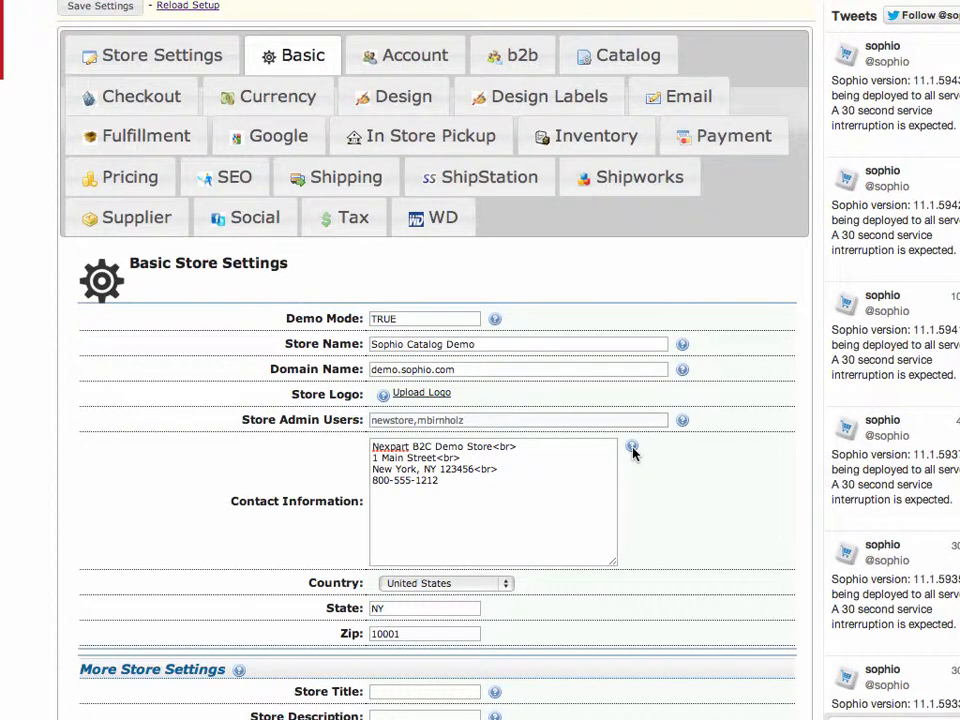
mouse_move(632, 446)
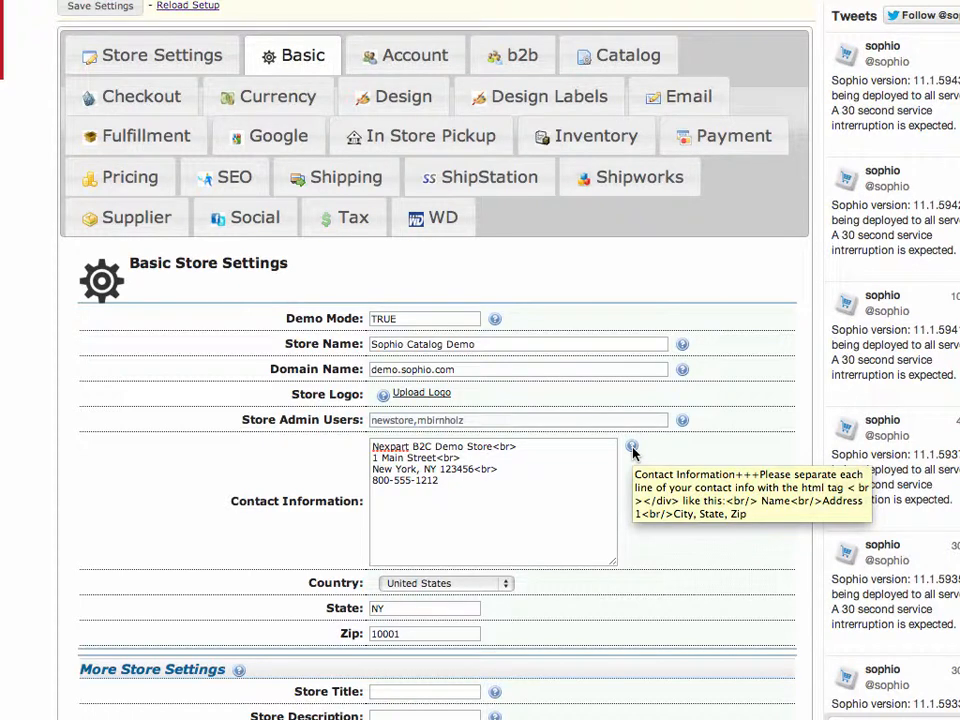
mouse_move(630, 452)
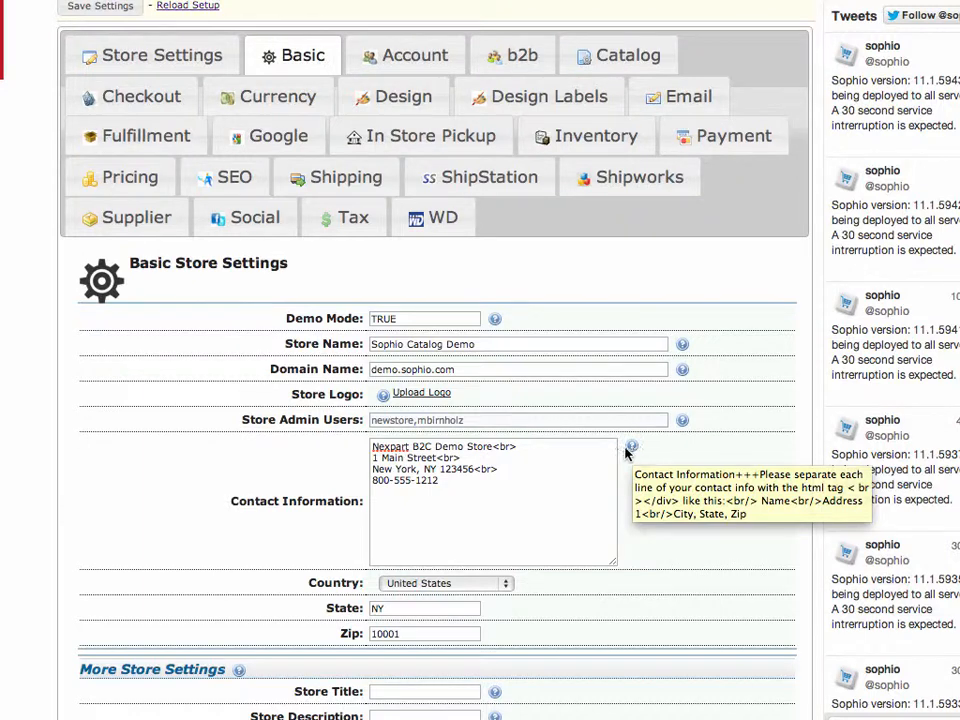
scroll(down, 3)
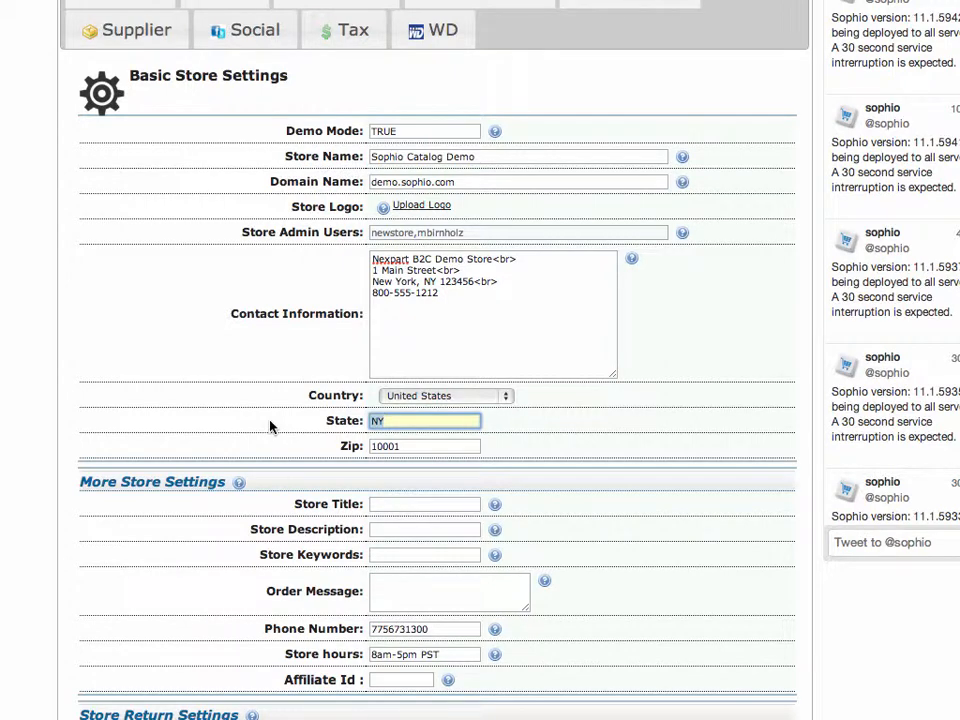
scroll(down, 3)
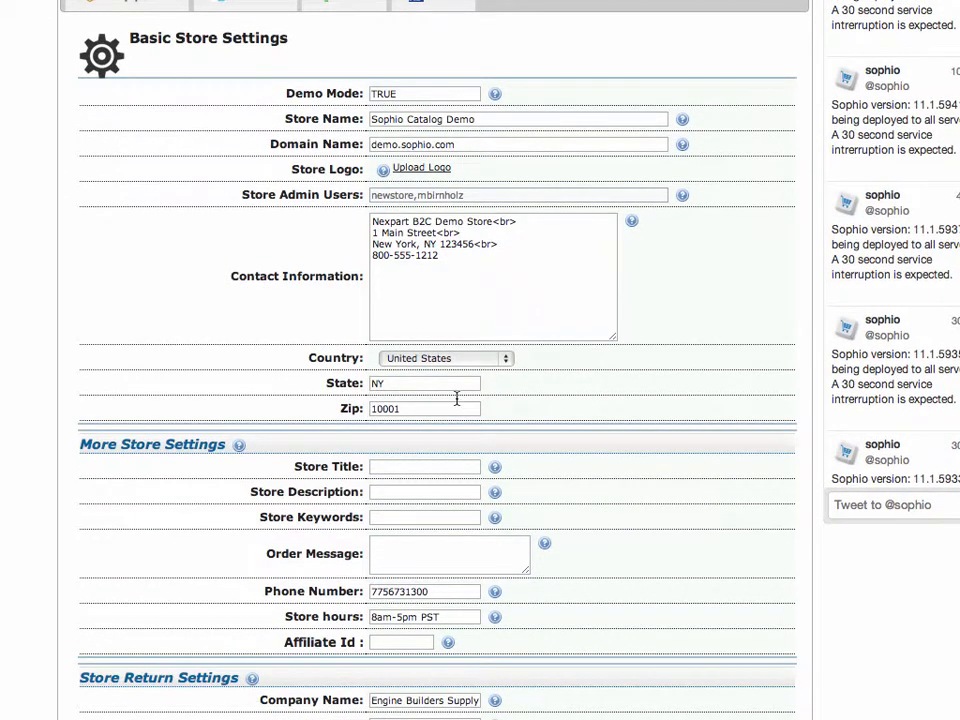
mouse_move(372, 446)
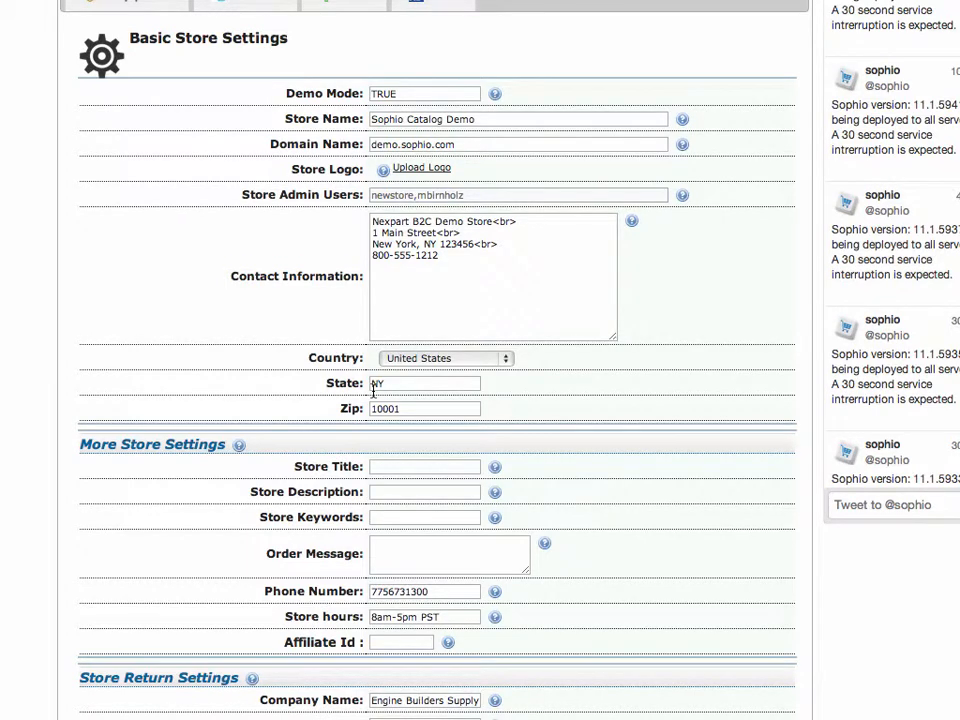
scroll(down, 3)
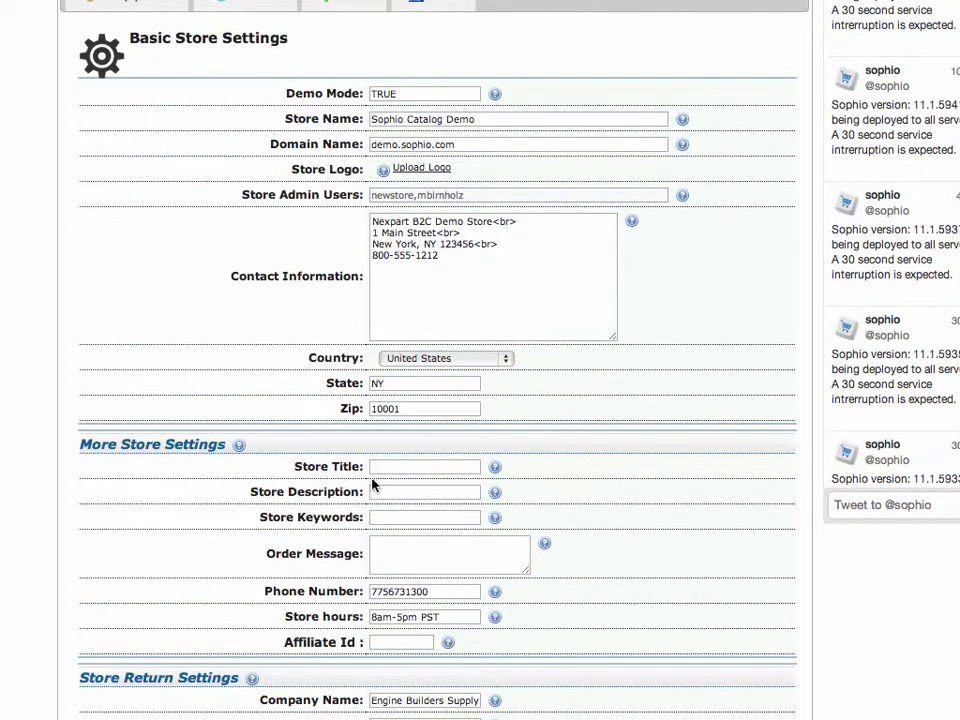
Set store title 'Sophio Auto' and a description about Sophio selling to automotive sellers
click(424, 468)
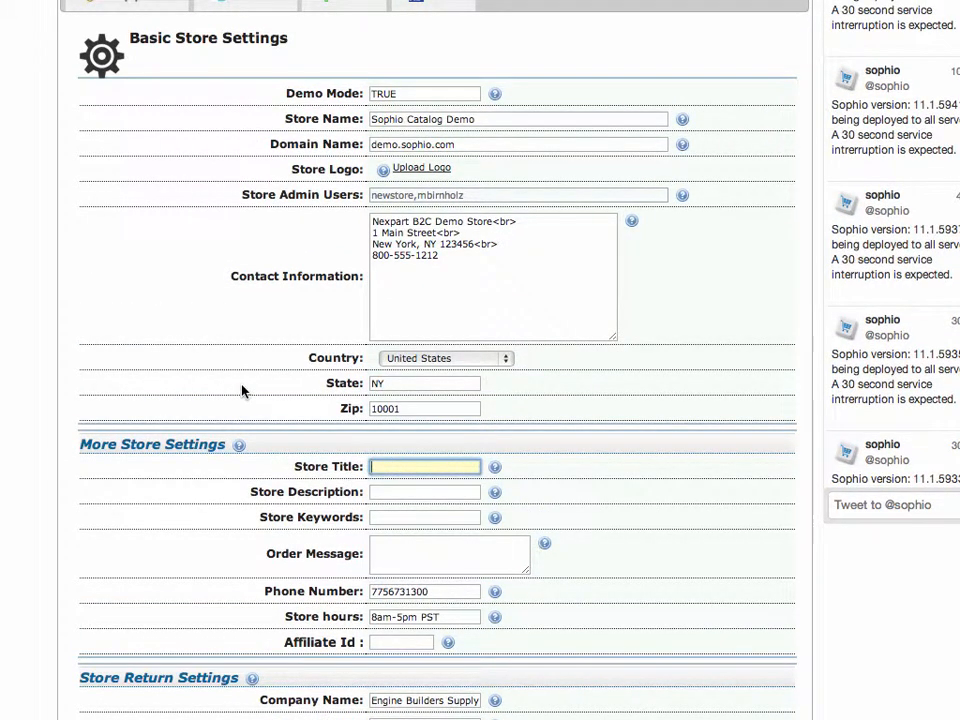
mouse_move(316, 430)
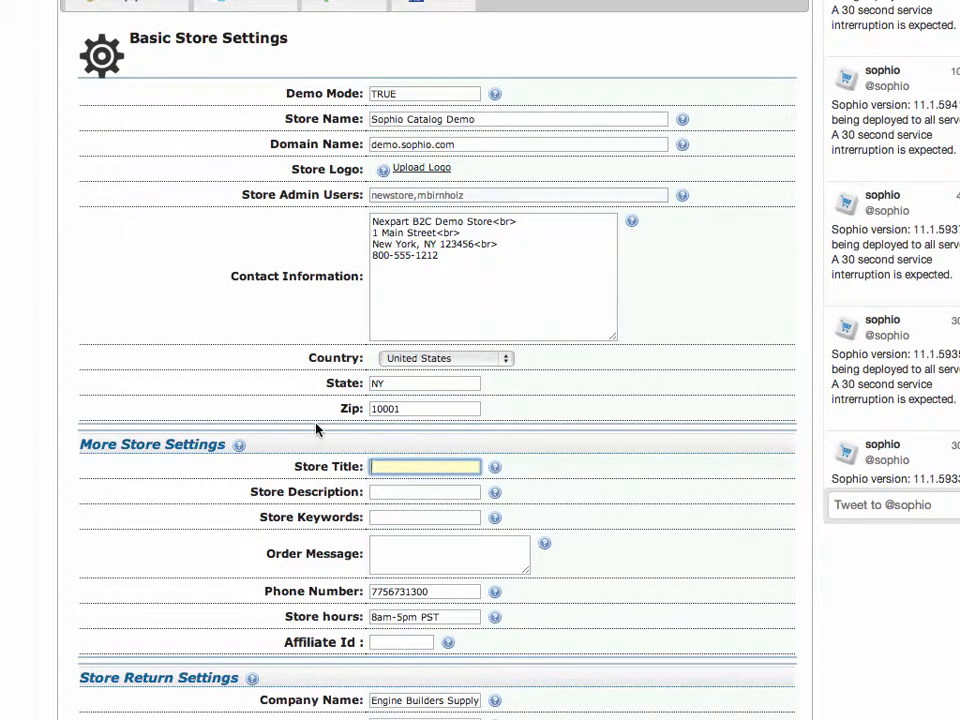
text(Sophio Auto)
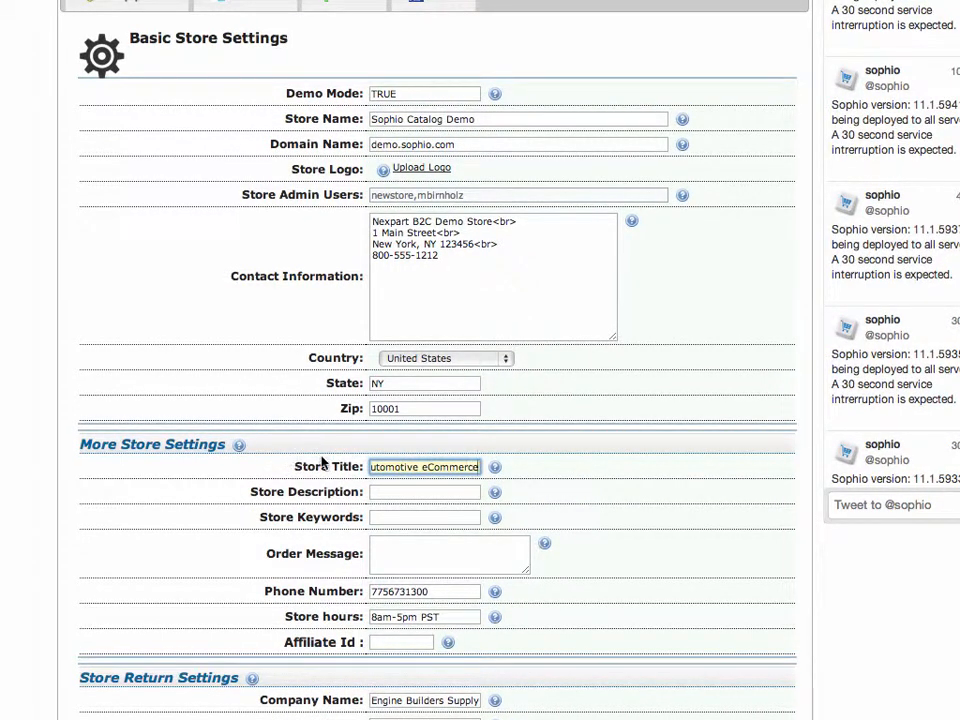
click(424, 492)
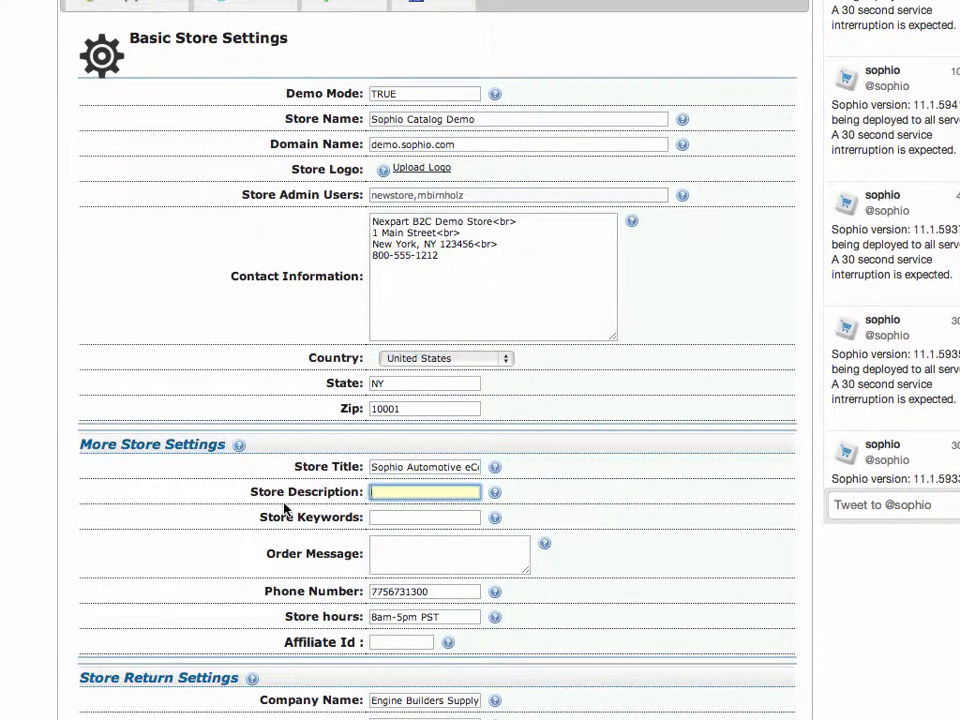
text(Sophio sells a)
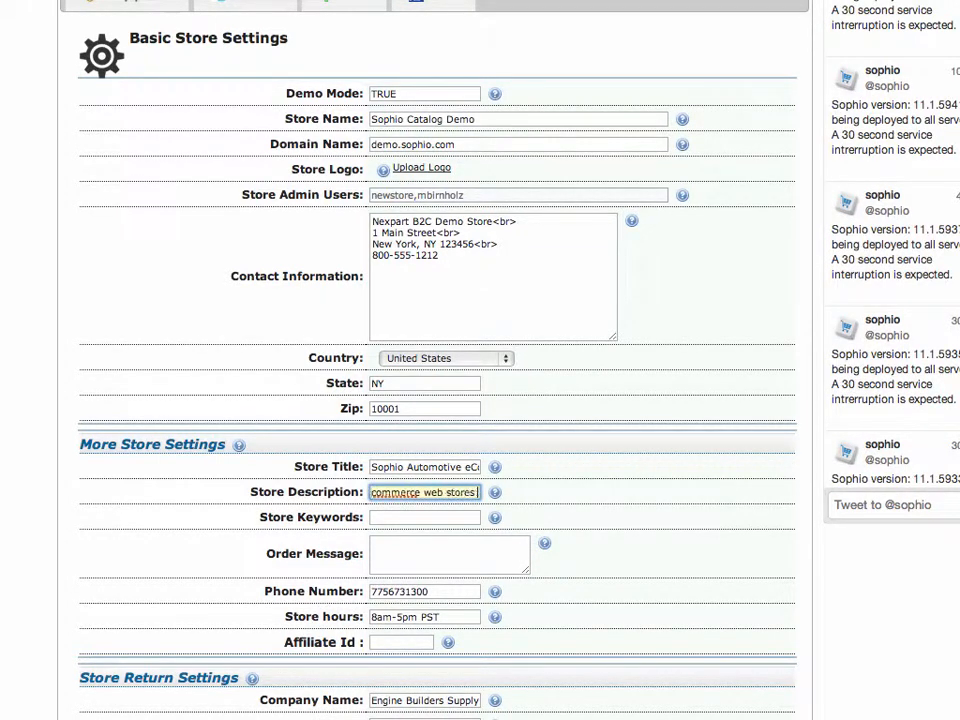
text(to automotive sellers.)
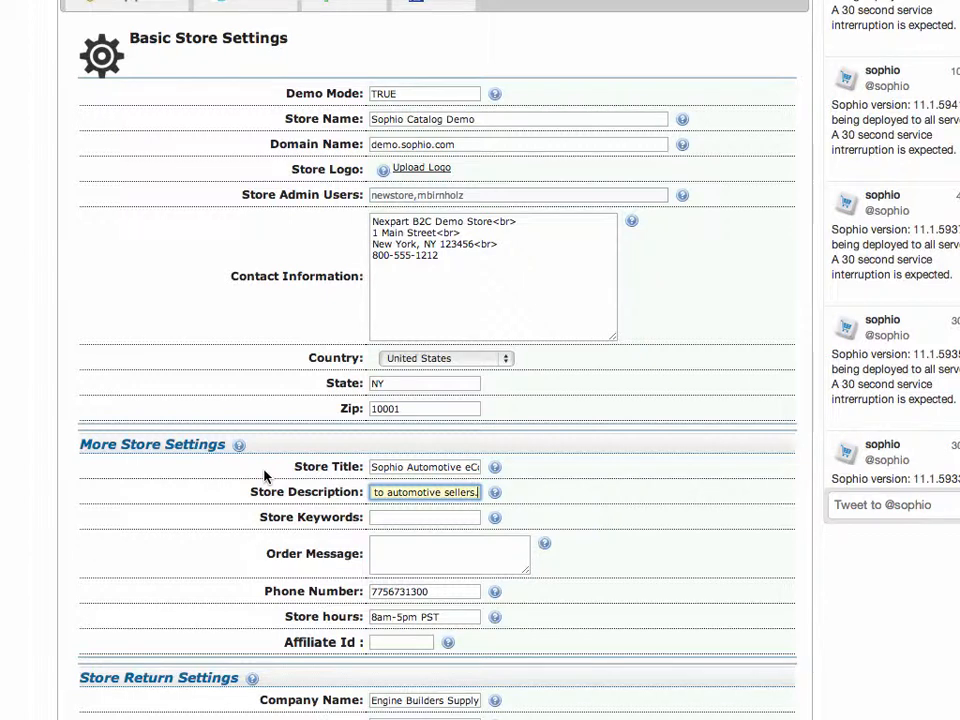
Enter store keywords beginning 'auto,ecommer' for auto, ecommerce and internet
text(a)
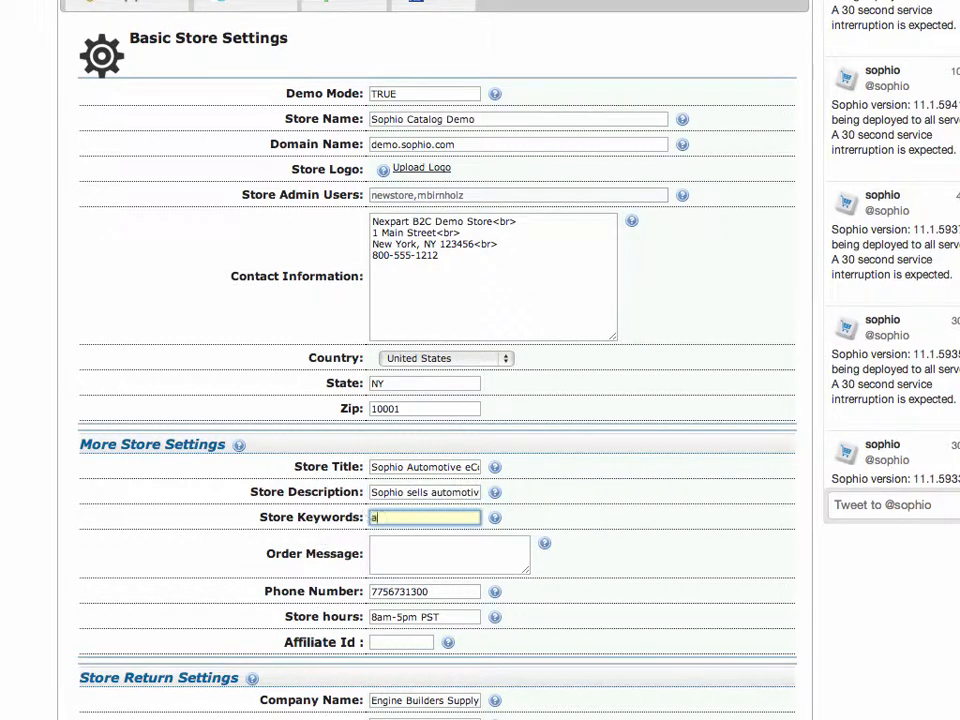
text(auto,ecommerce,internet)
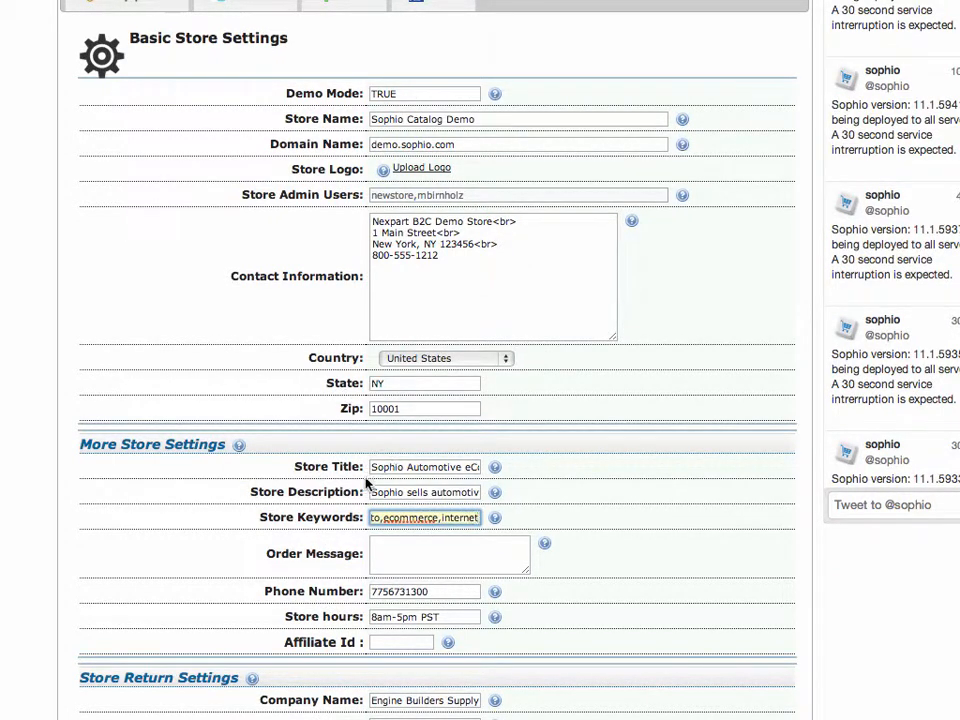
scroll(down, 3)
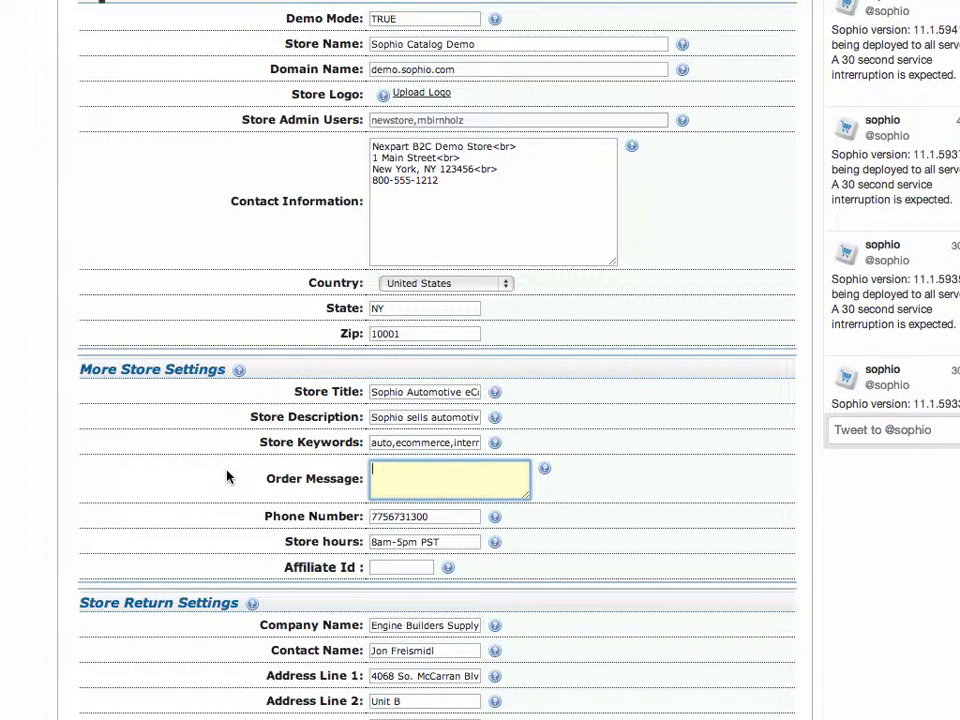
text(Check)
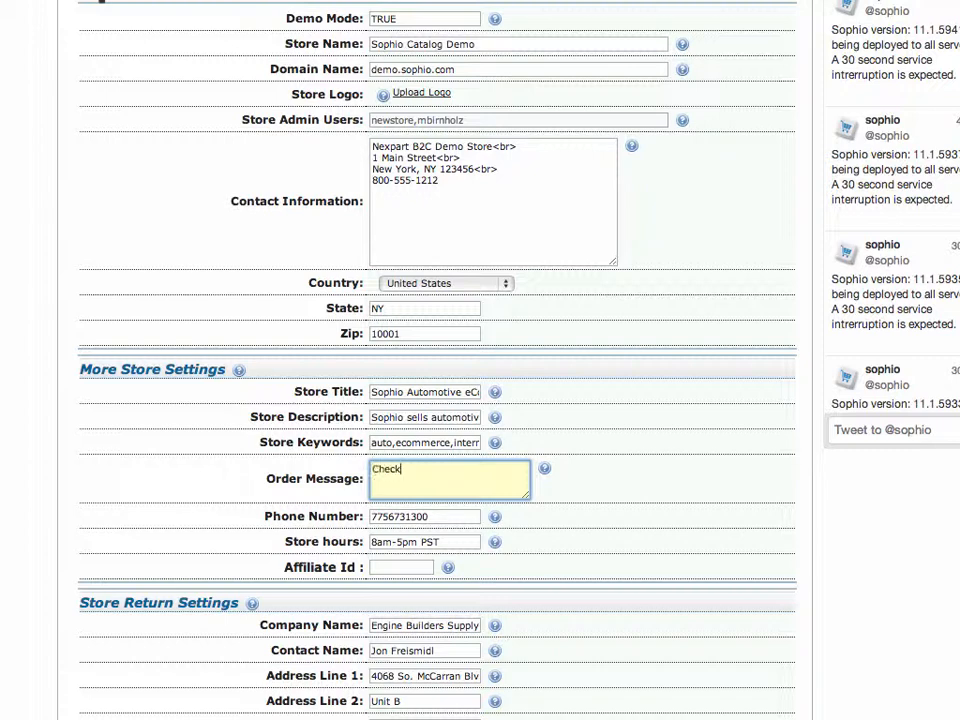
text(our back to school s)
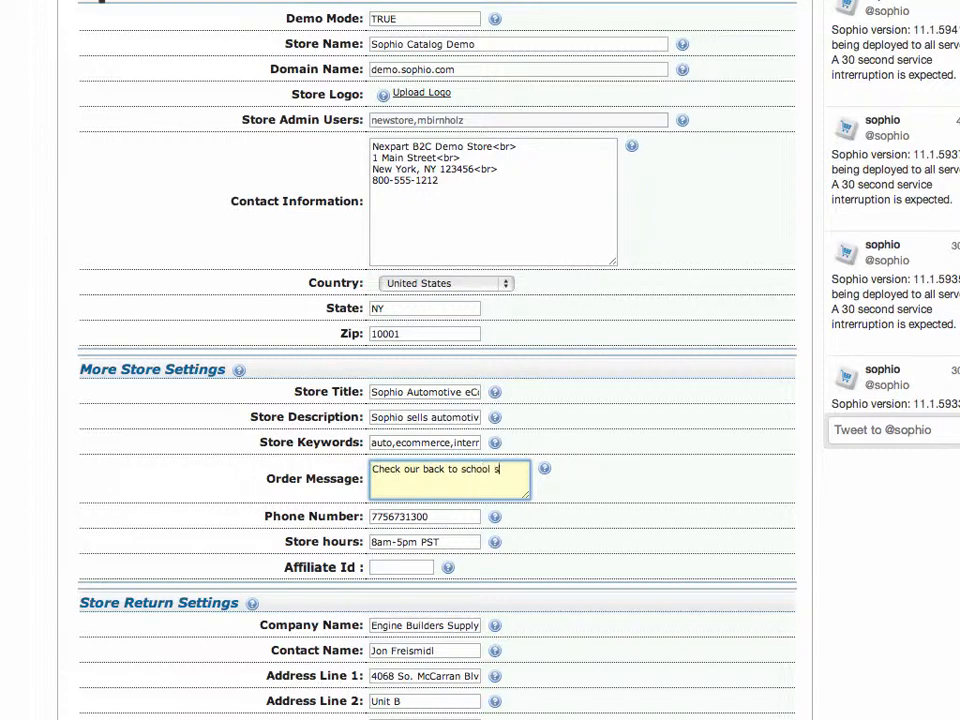
text(savings!)
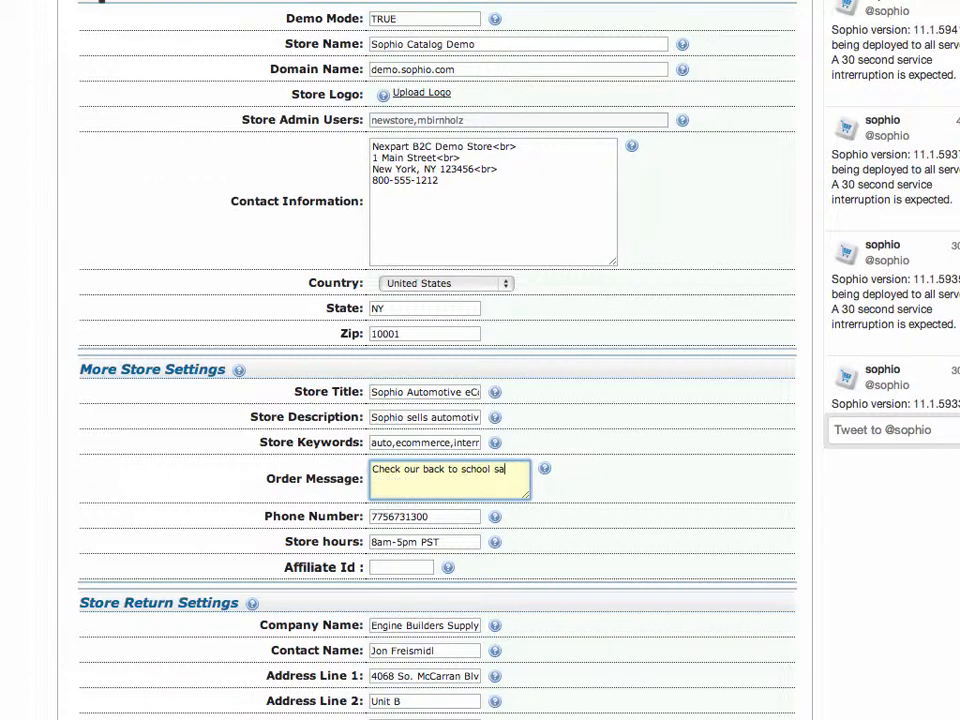
text(specials!)
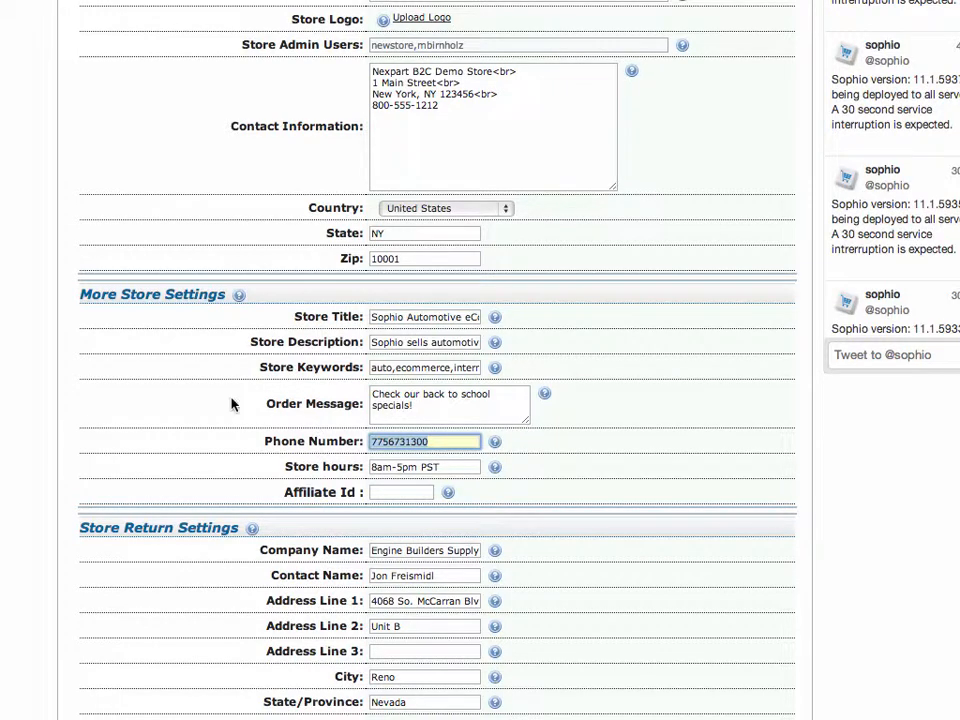
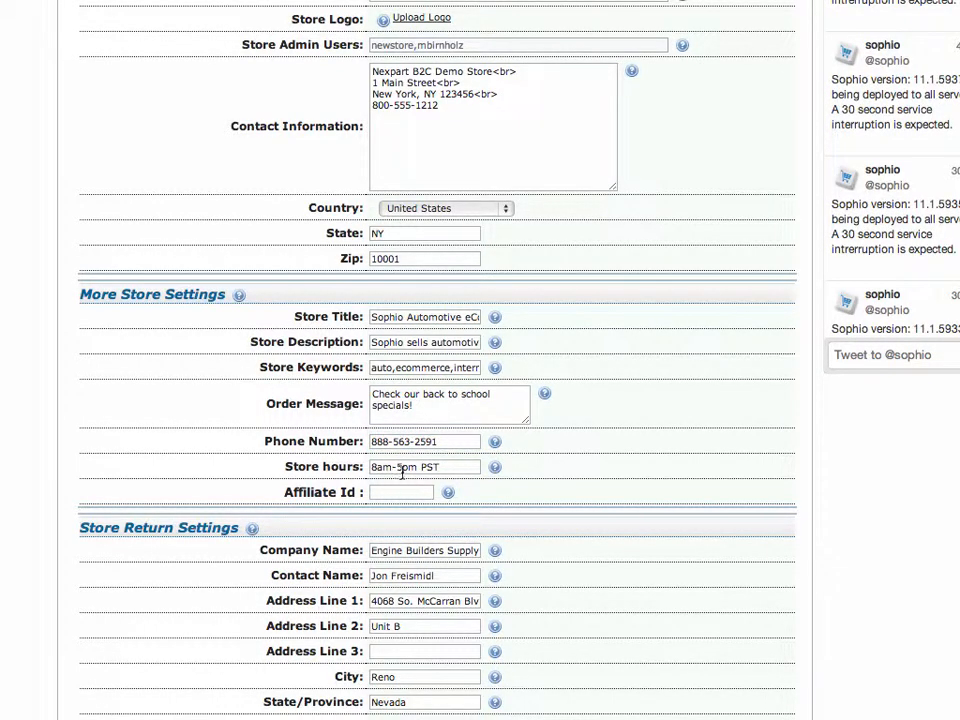
scroll(down, 3)
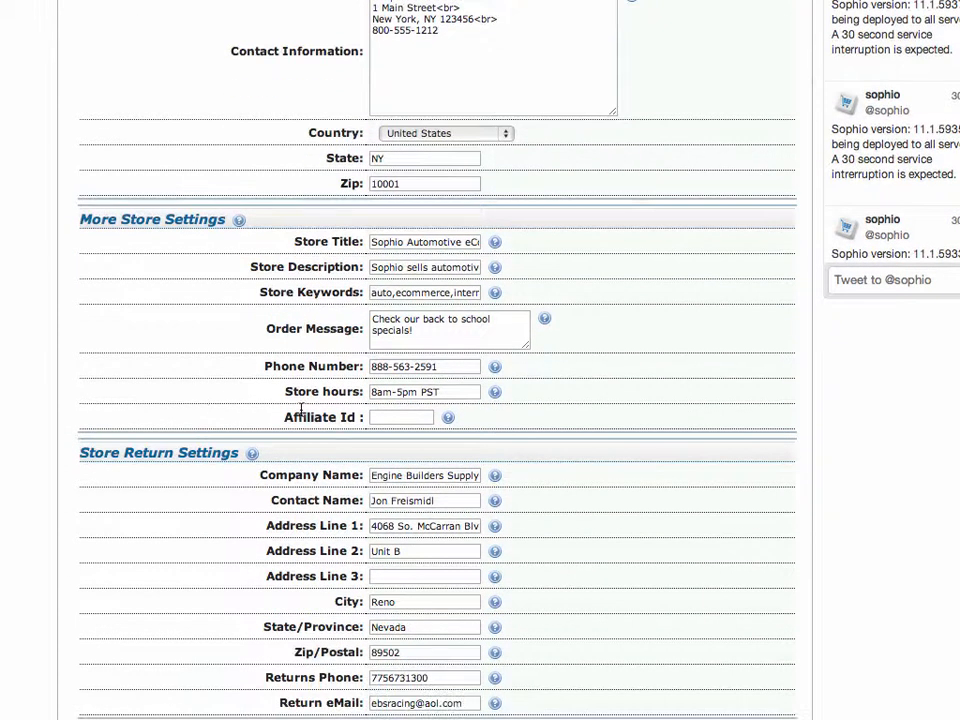
mouse_move(338, 432)
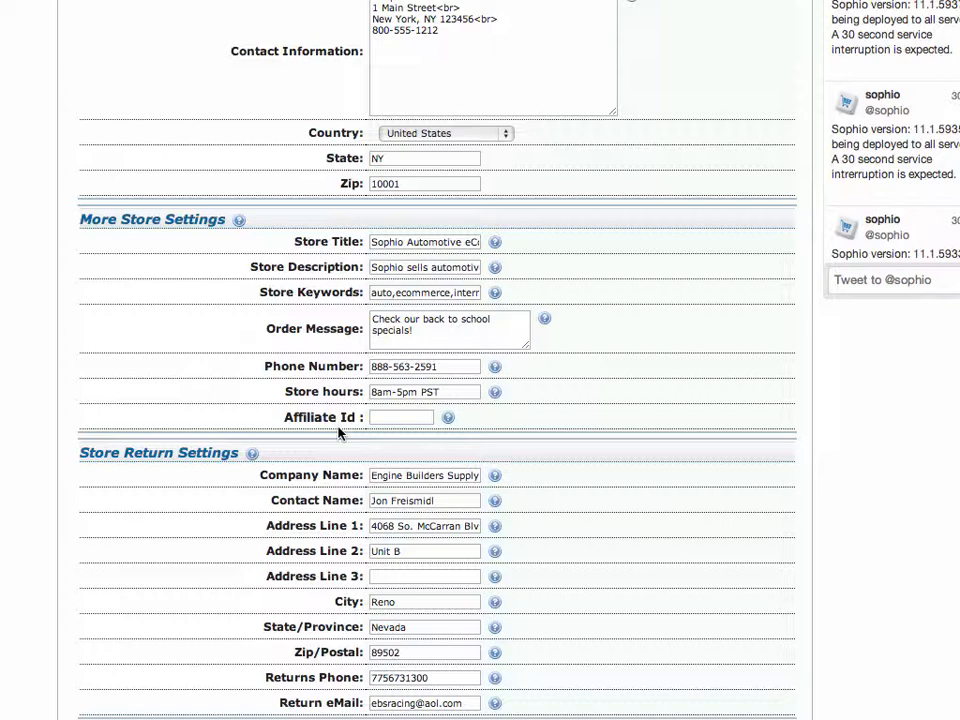
mouse_move(400, 438)
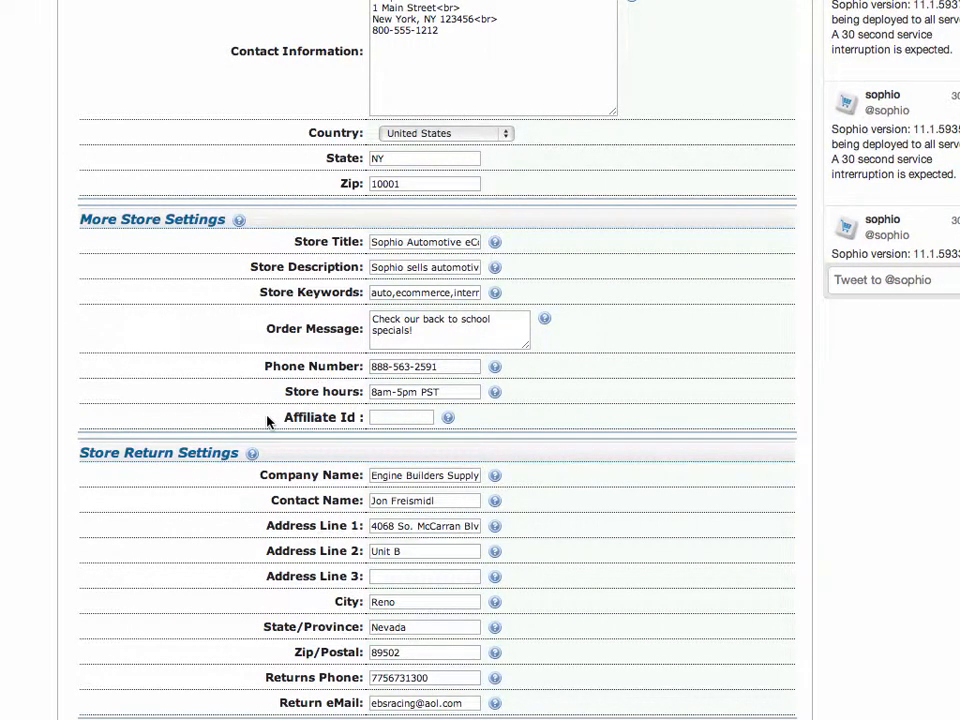
Empty every Store Return Settings field from Company Name through Return eMail
scroll(down, 3)
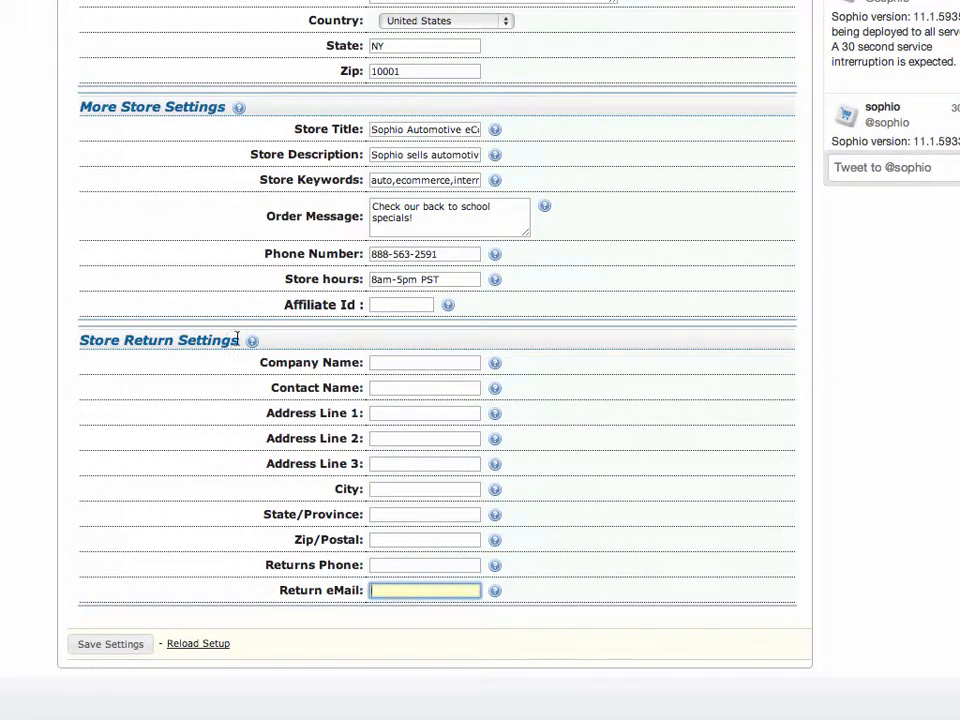
mouse_move(200, 564)
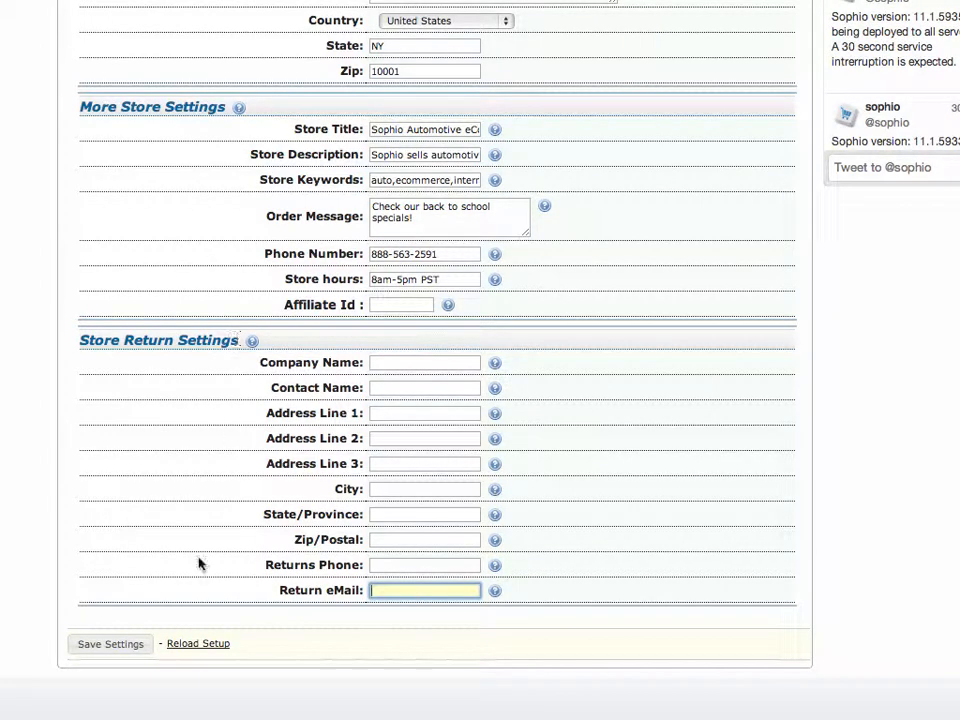